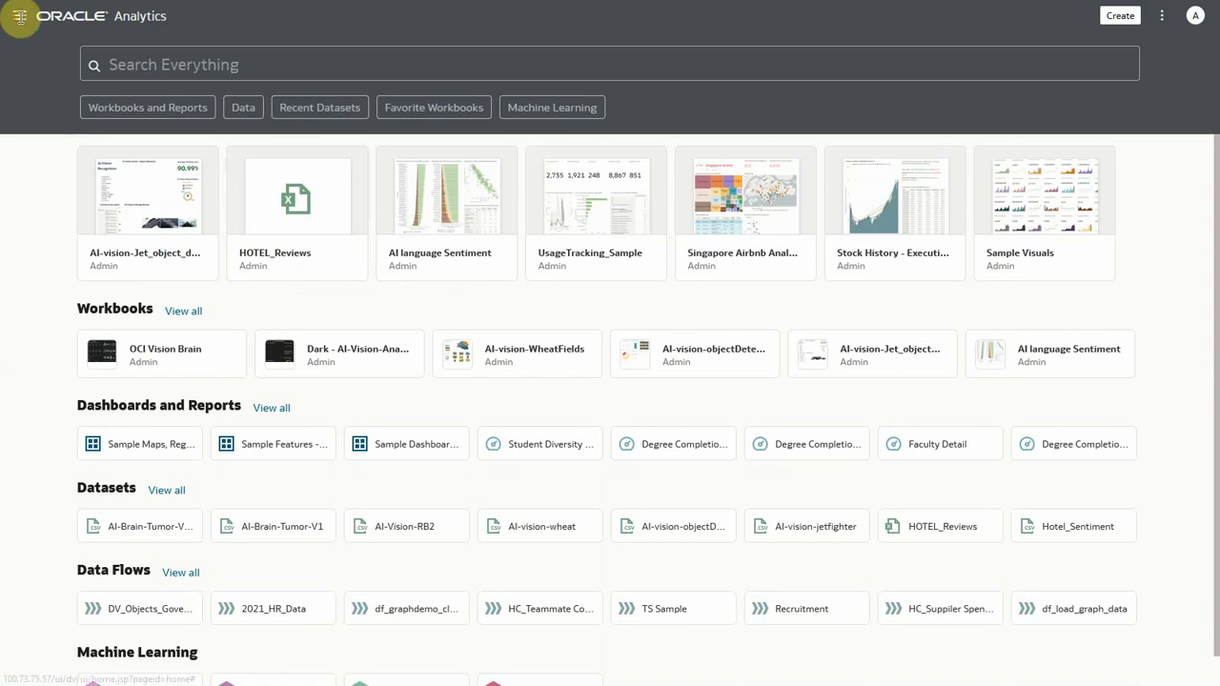
- Inspect the AI-LanguageDemo OCI connection from the Data connections list and close it without saving
click(19, 17)
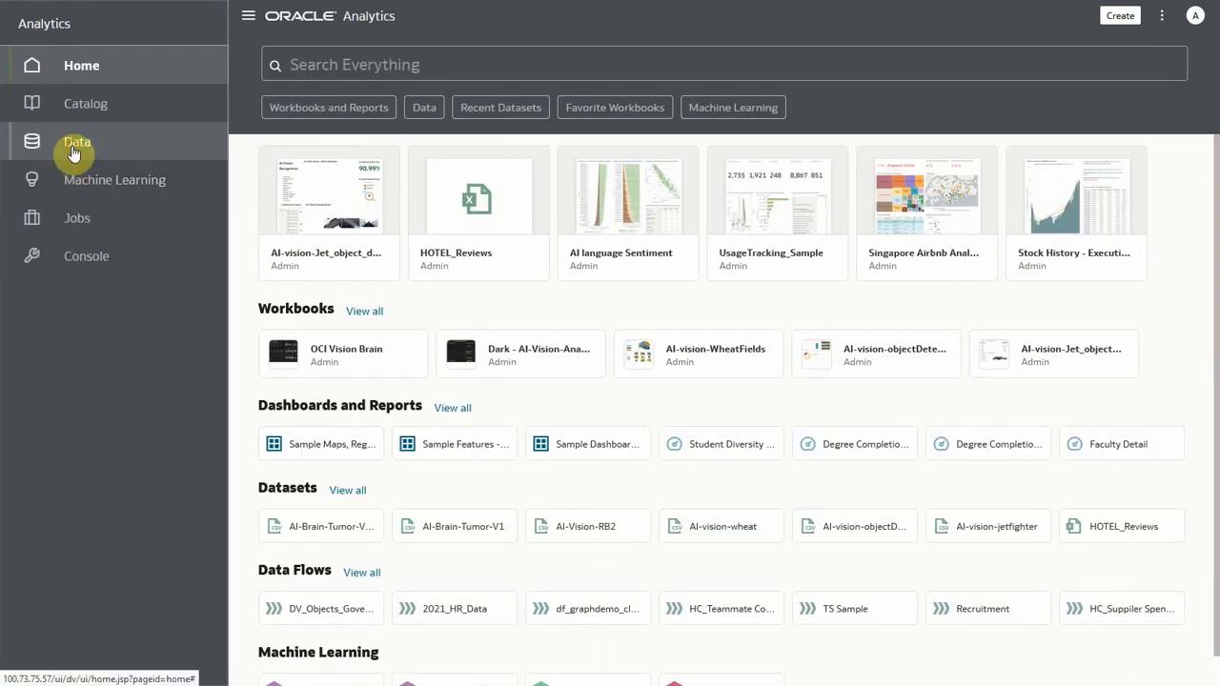
click(76, 141)
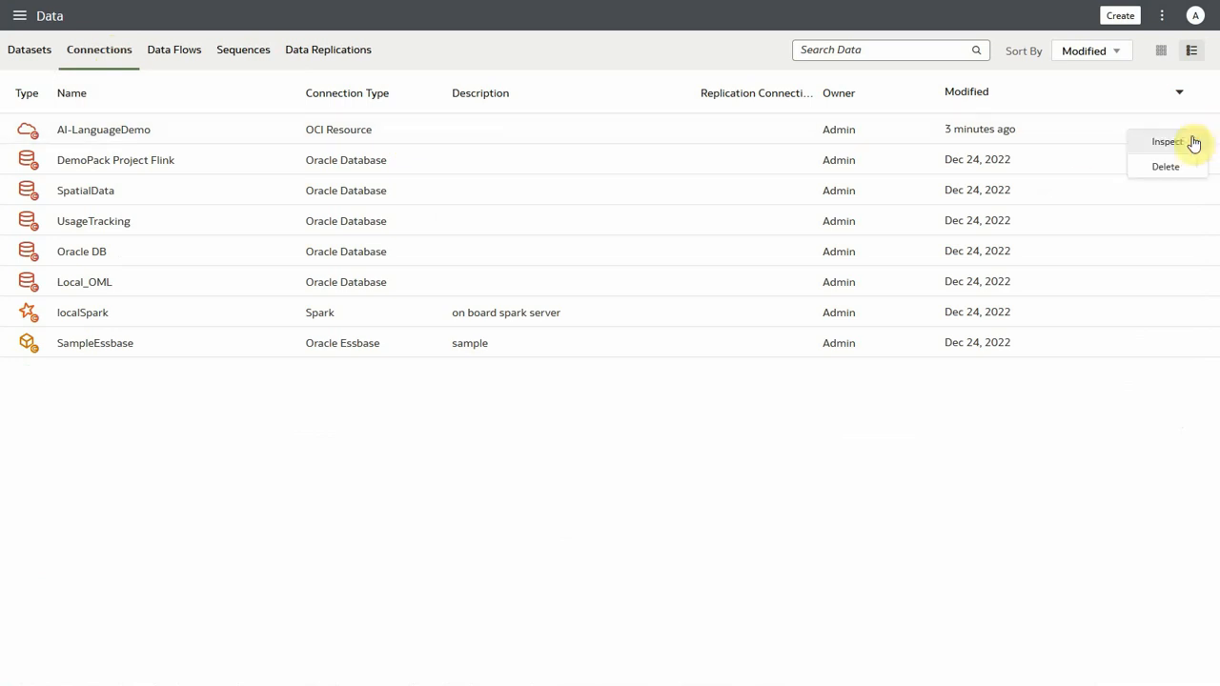
click(1166, 141)
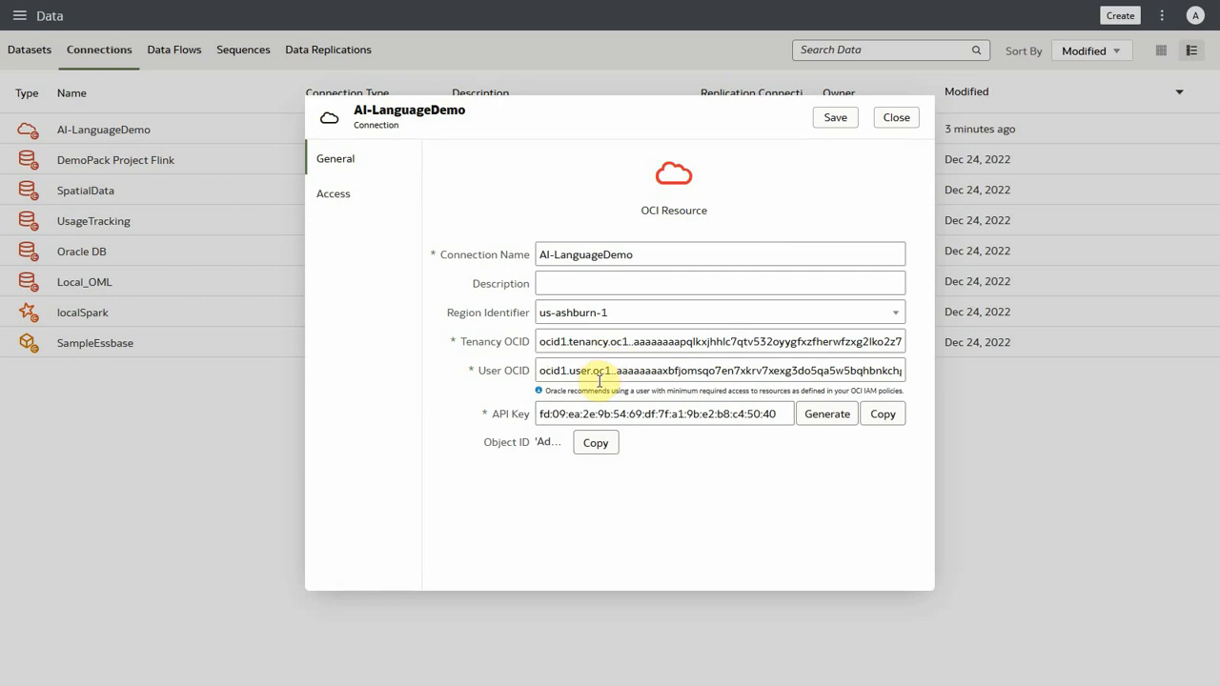
mouse_move(663, 418)
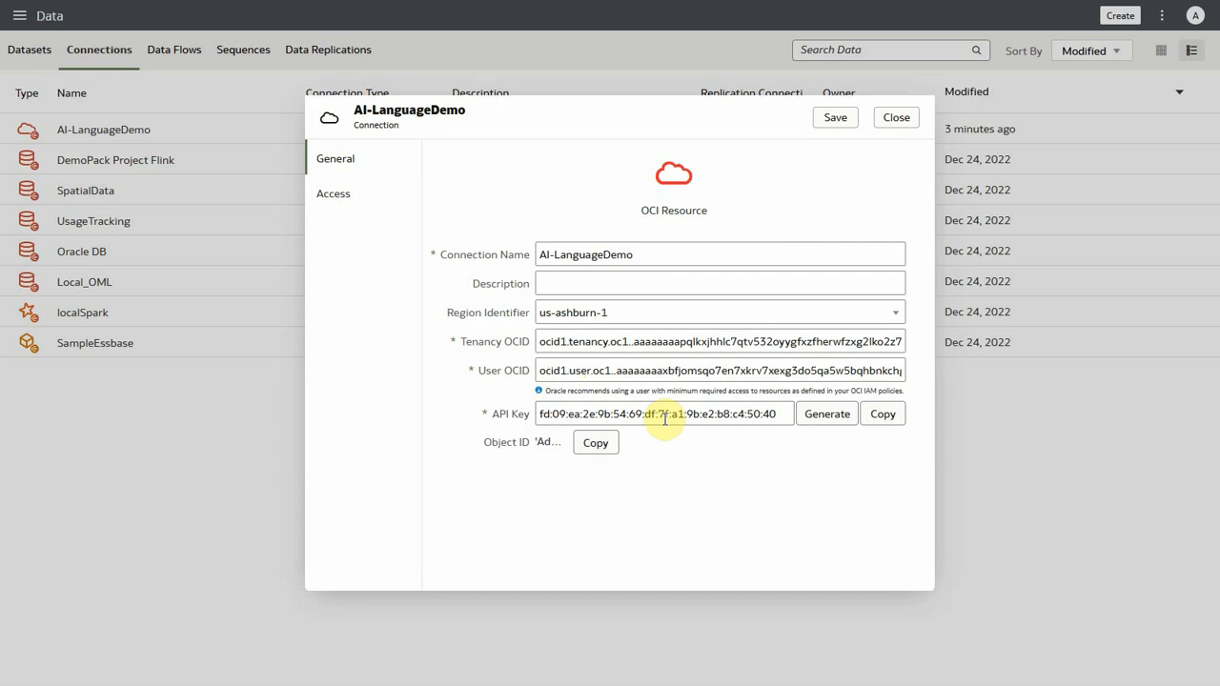
click(893, 116)
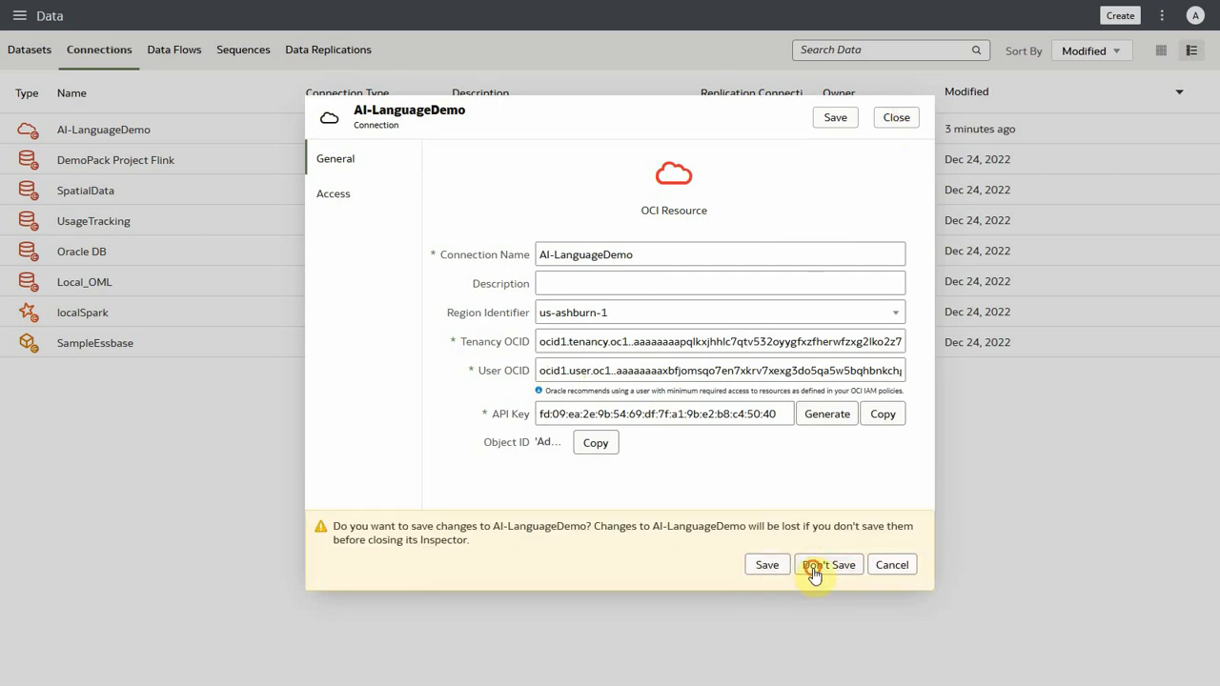
click(827, 564)
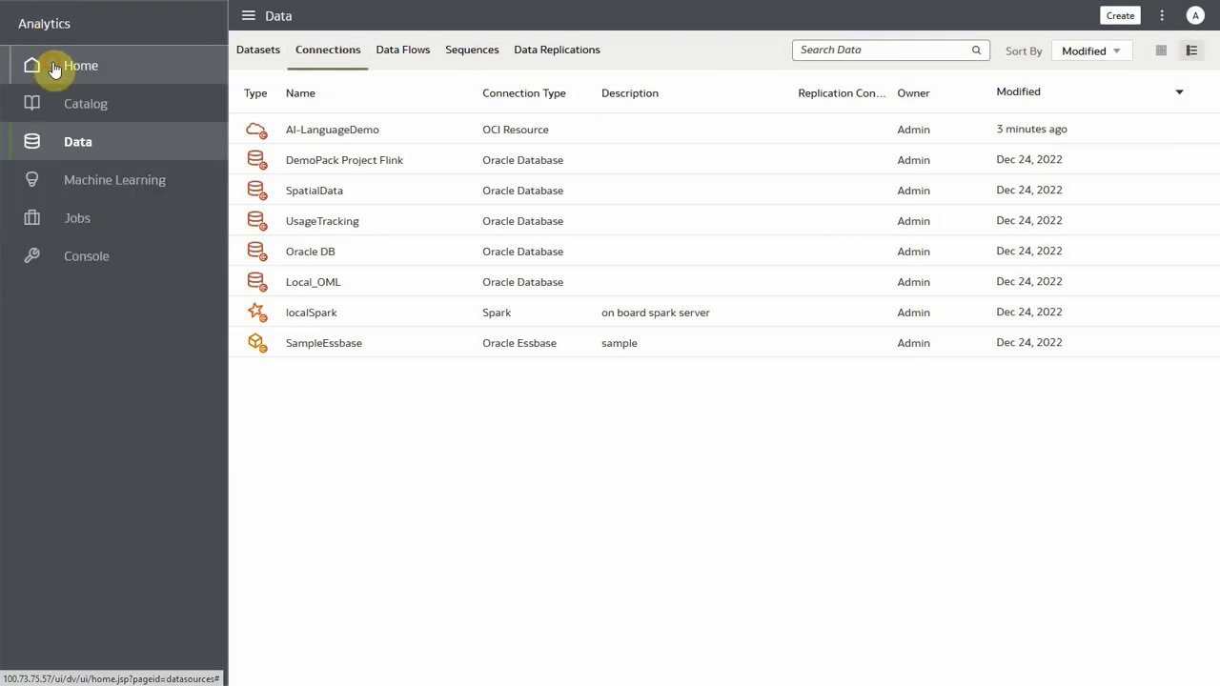
- Start OCI Language Model registration from AI-LanguageDemo and select Pretrained Key Phrase Extraction
click(80, 64)
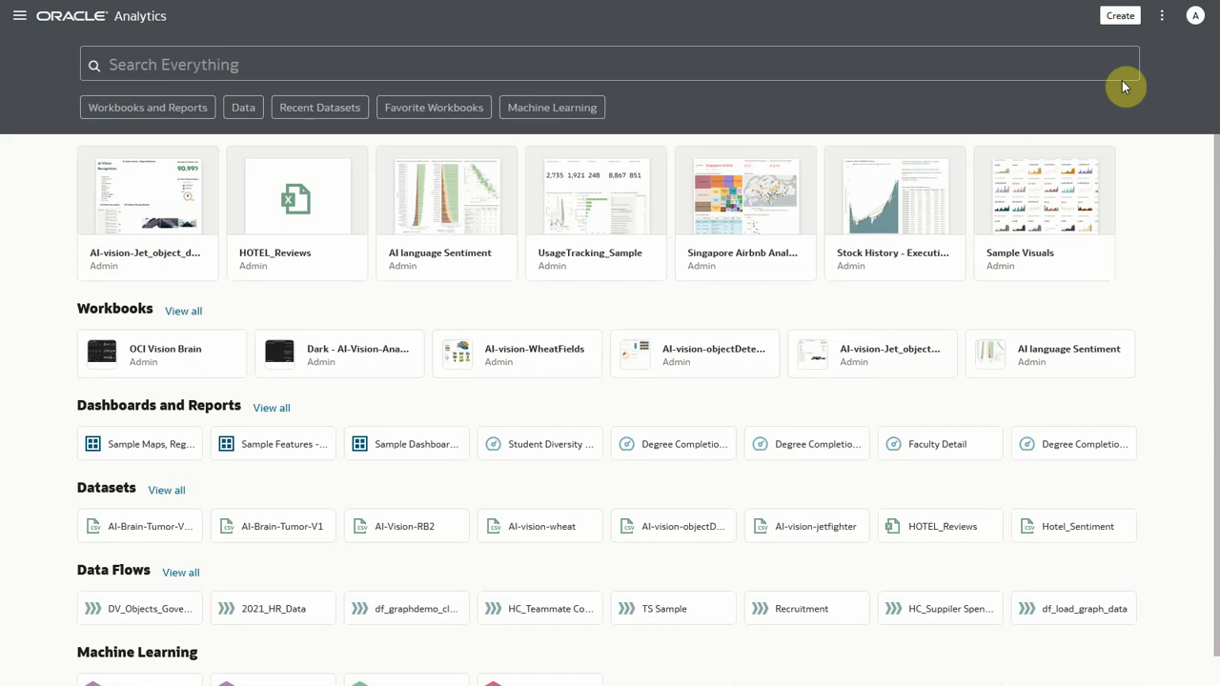
click(1161, 16)
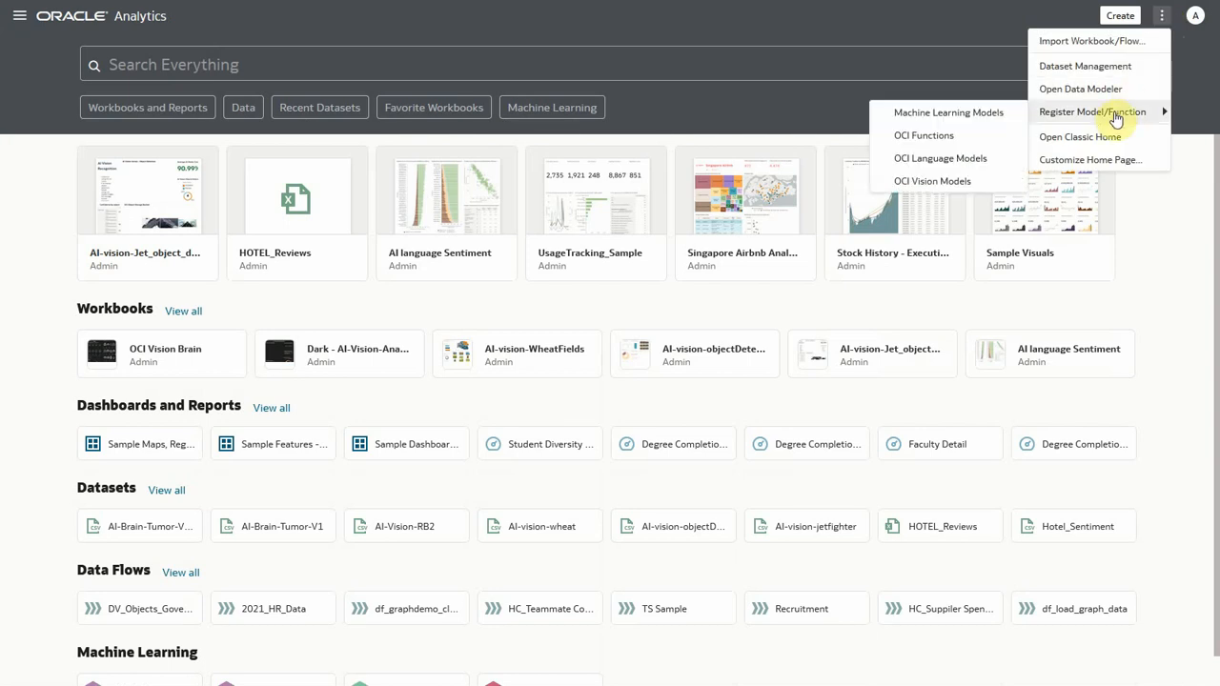
mouse_move(1025, 137)
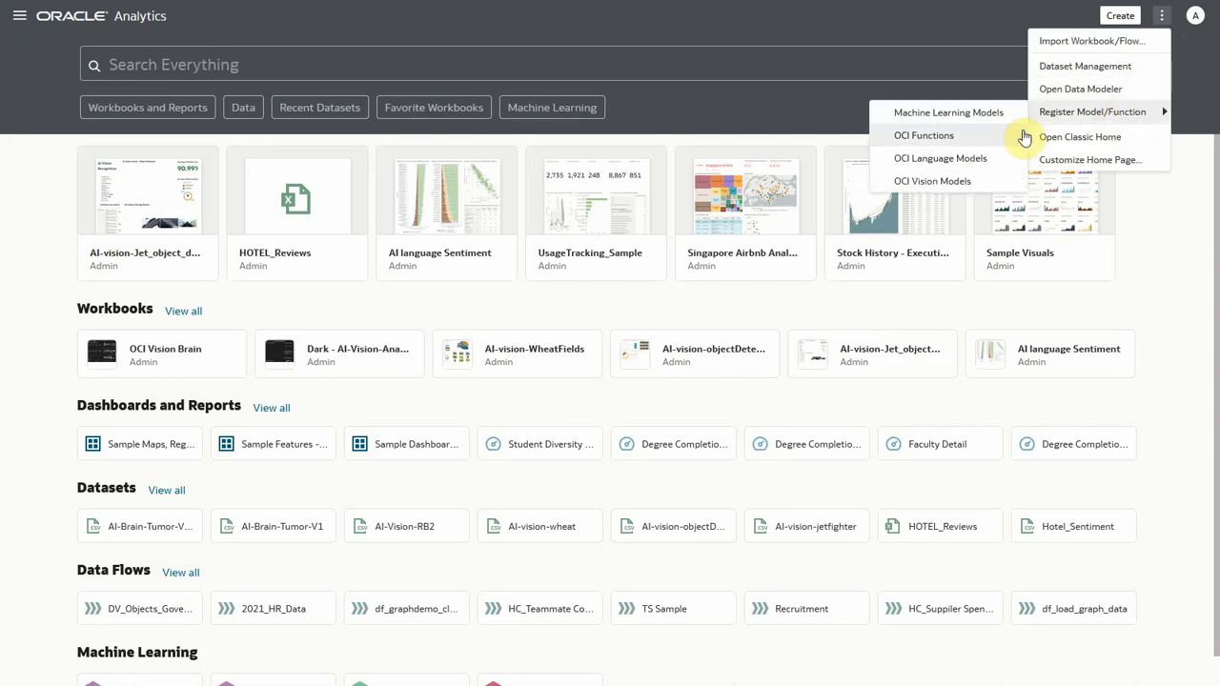
mouse_move(937, 158)
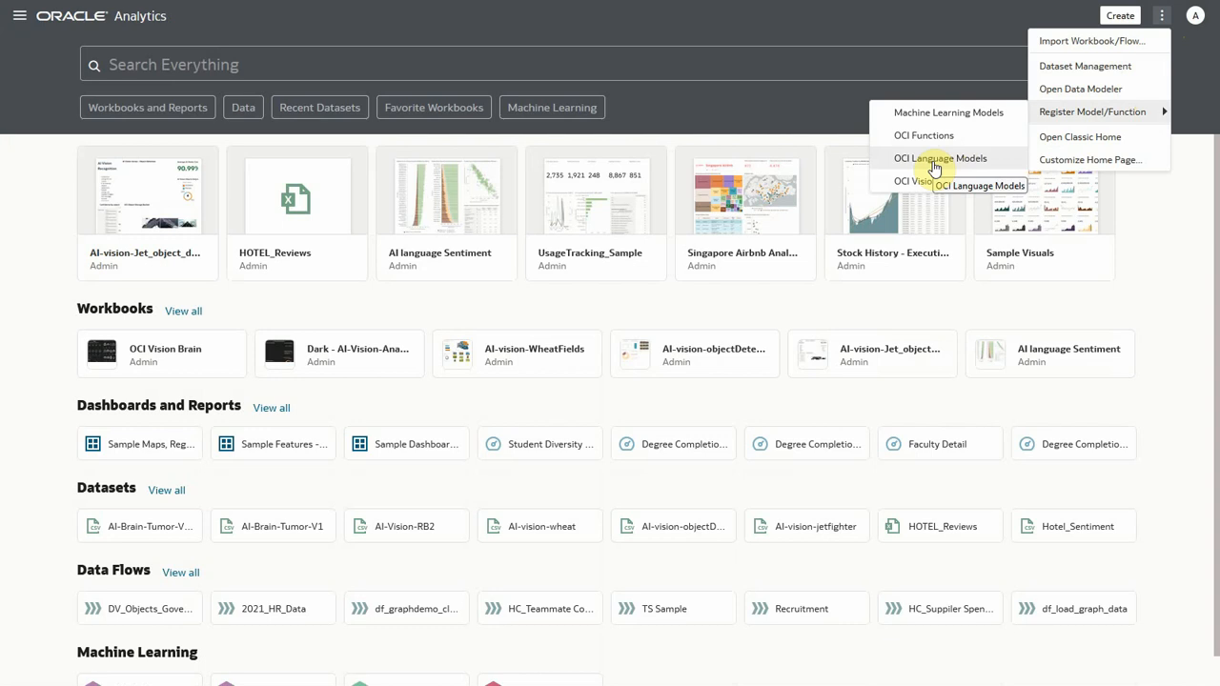
click(940, 158)
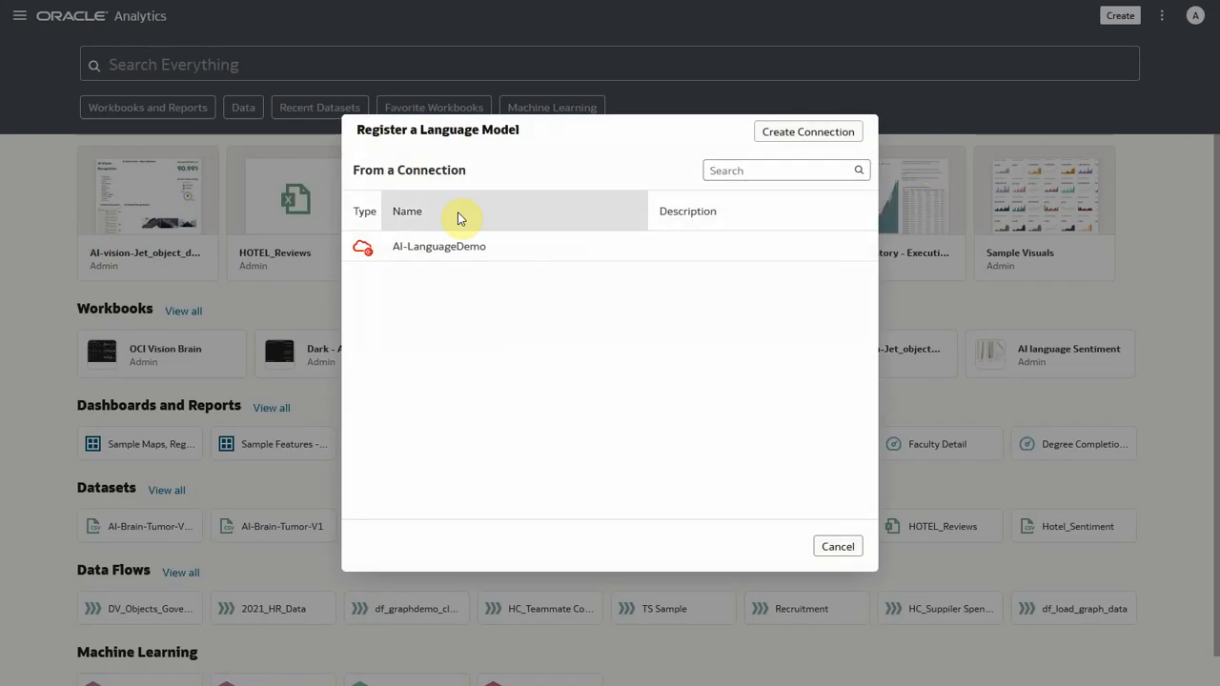
mouse_move(448, 247)
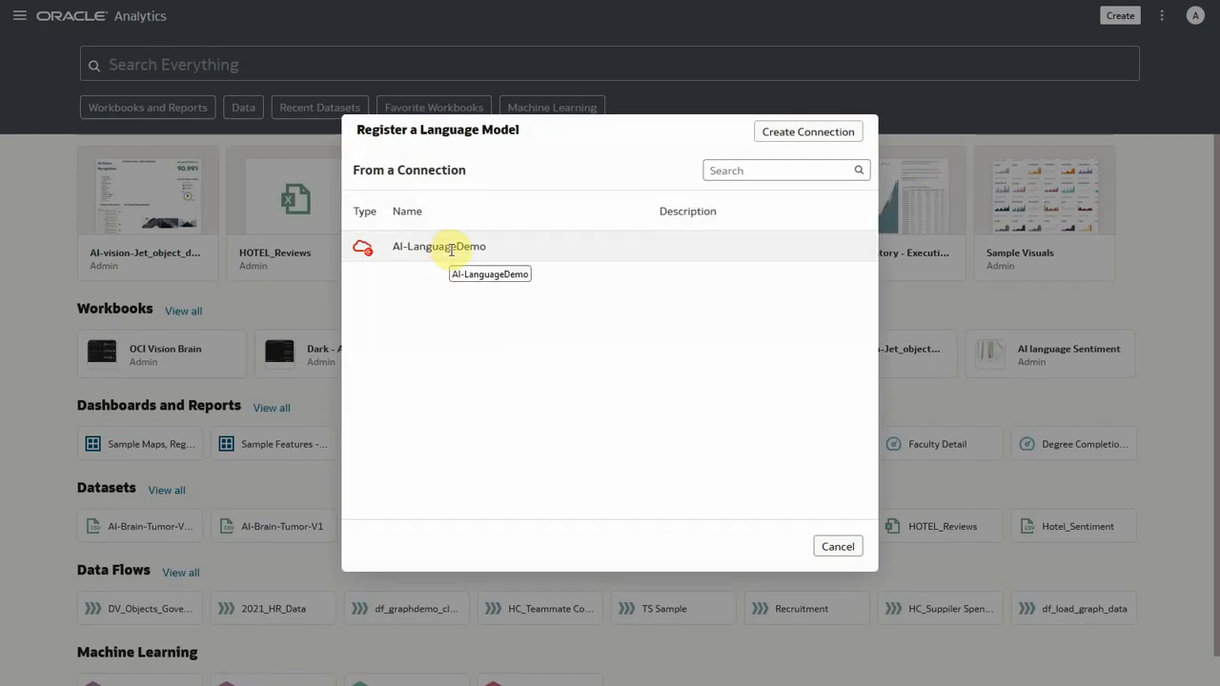
click(438, 246)
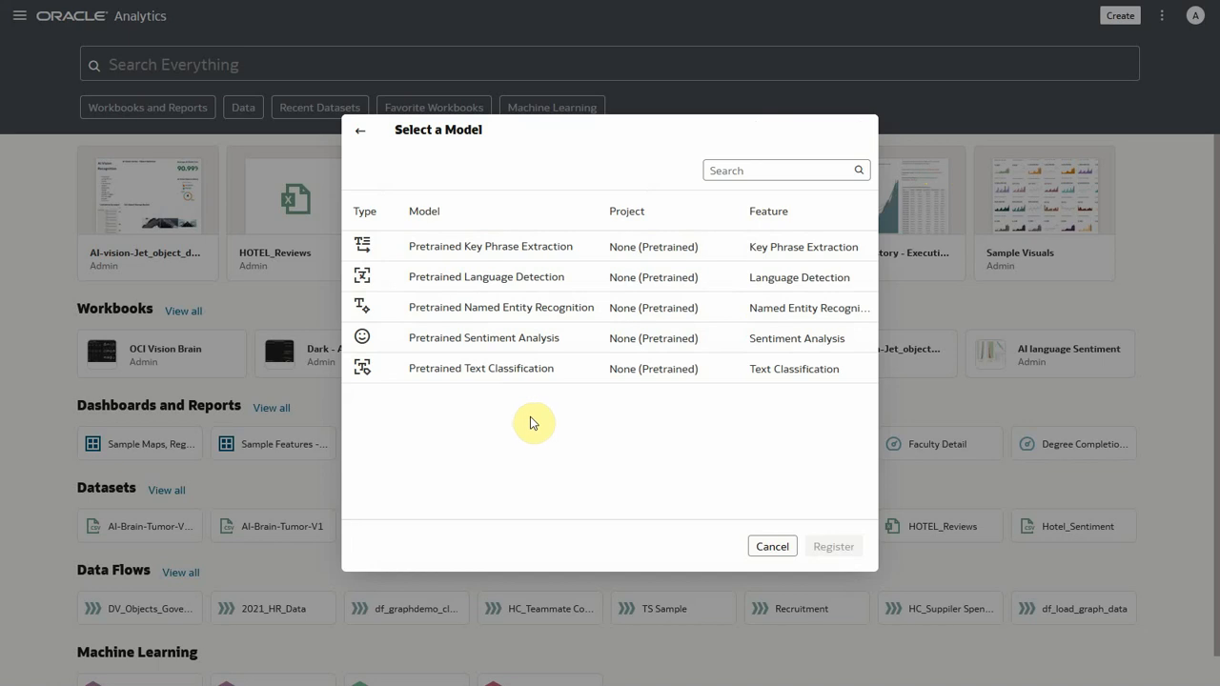
mouse_move(587, 257)
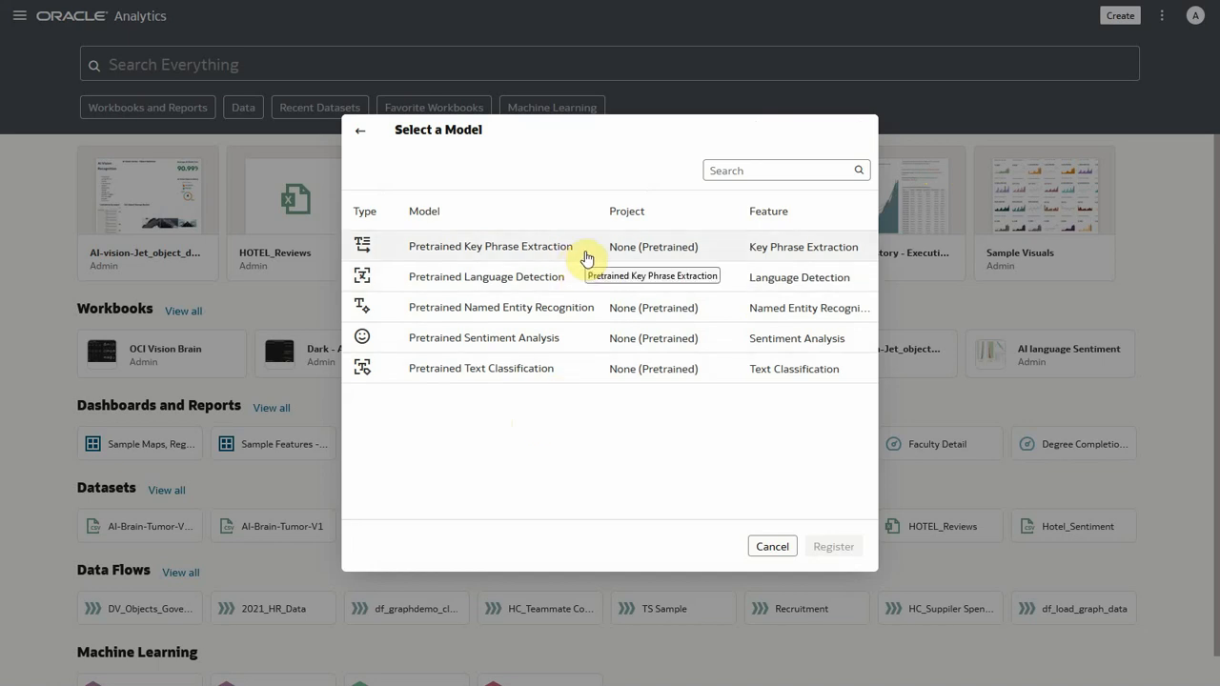
click(490, 246)
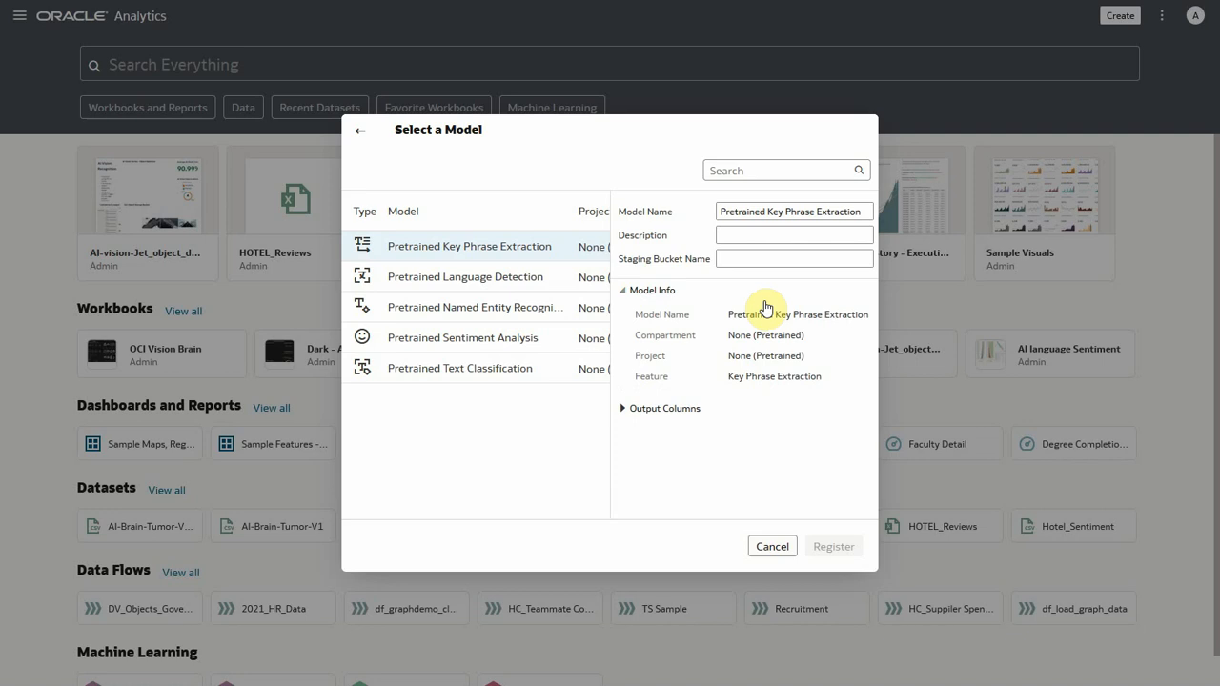
- Enter staging bucket 'languagedemos' and register the Key Phrase Extraction model
click(792, 260)
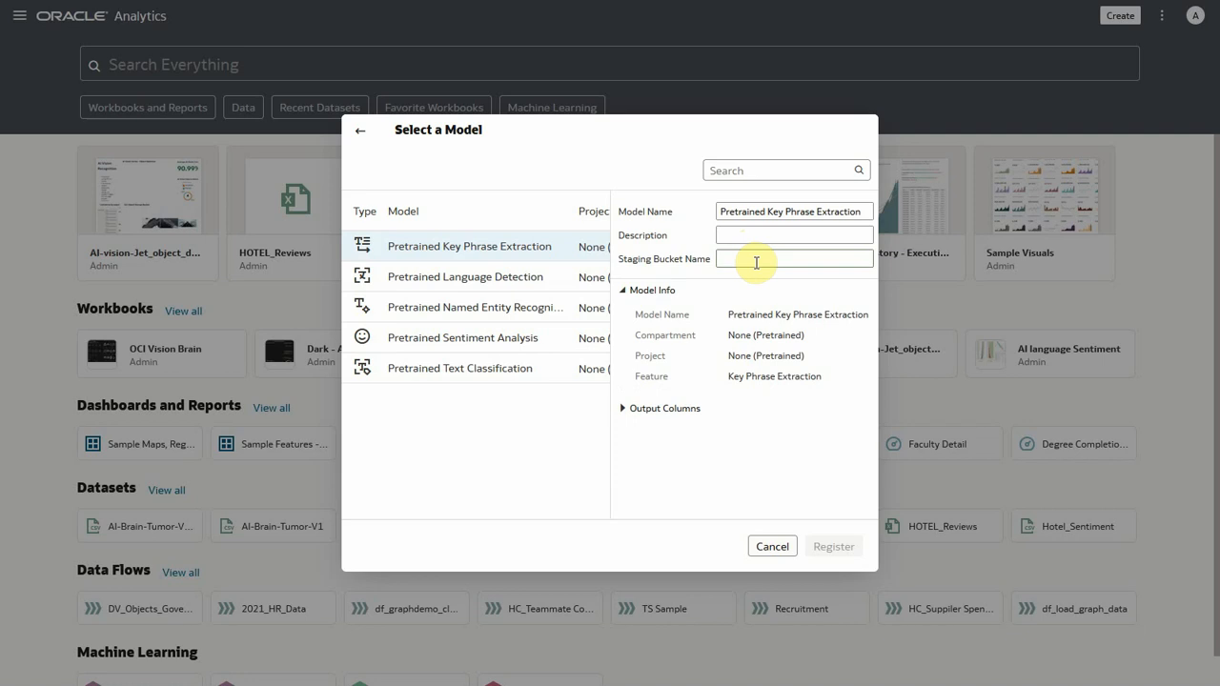
click(790, 259)
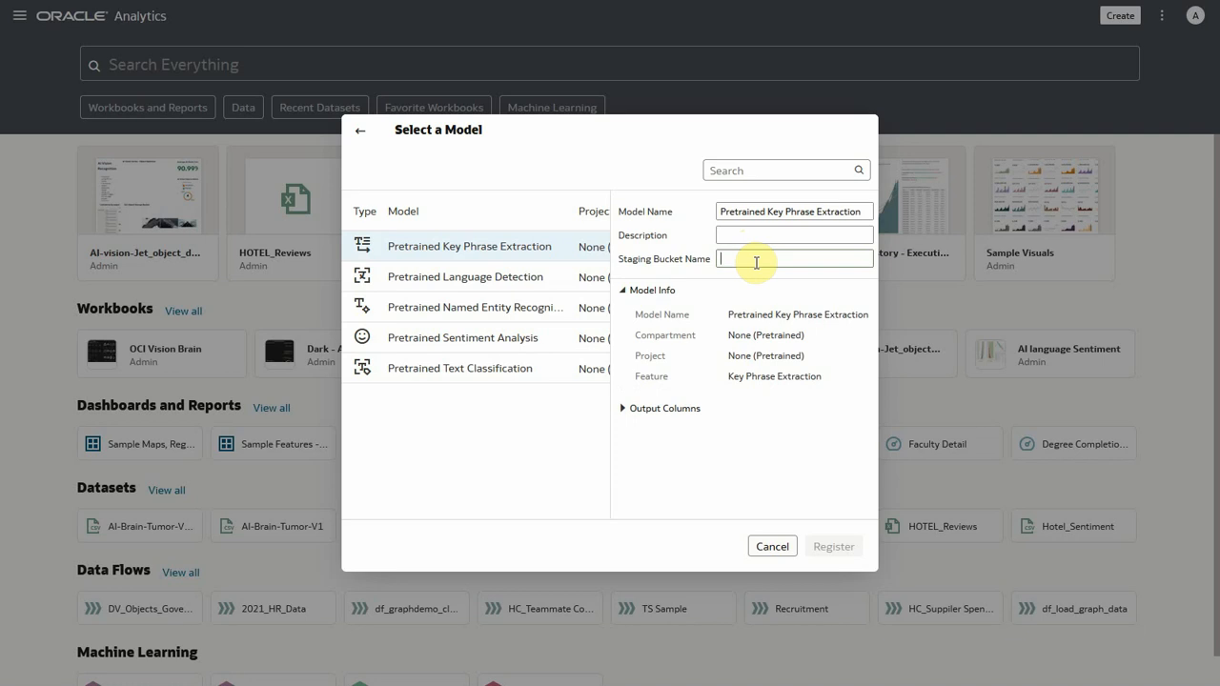
text(language)
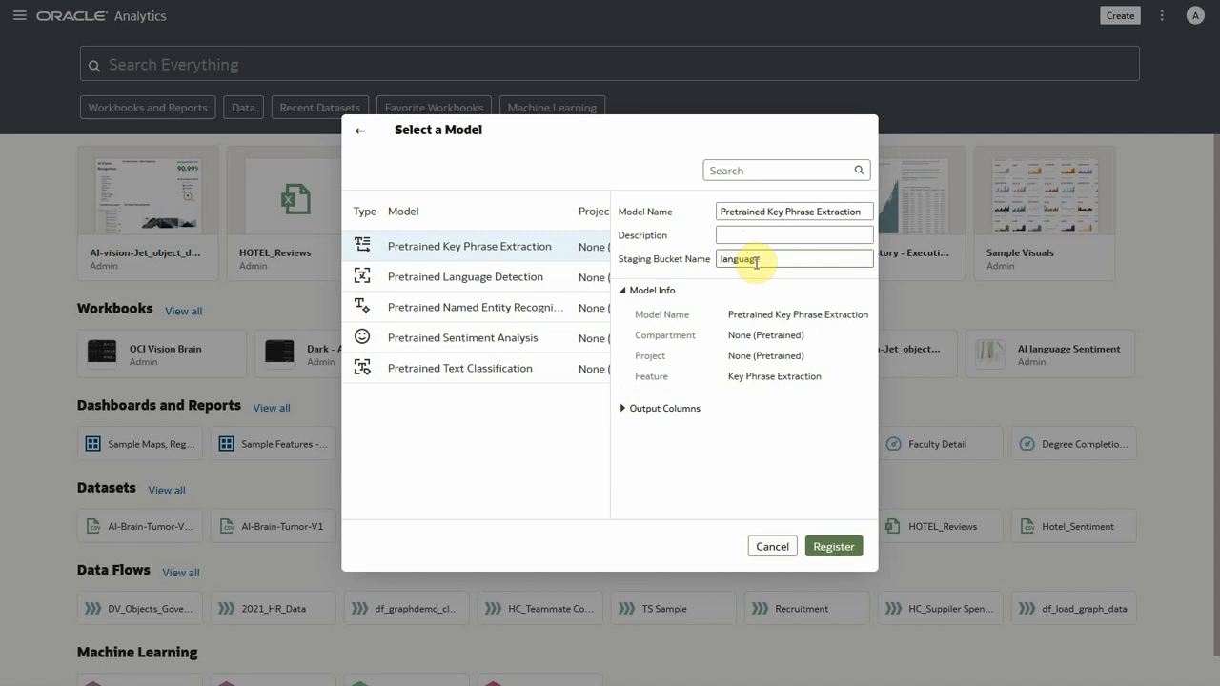
text(demos)
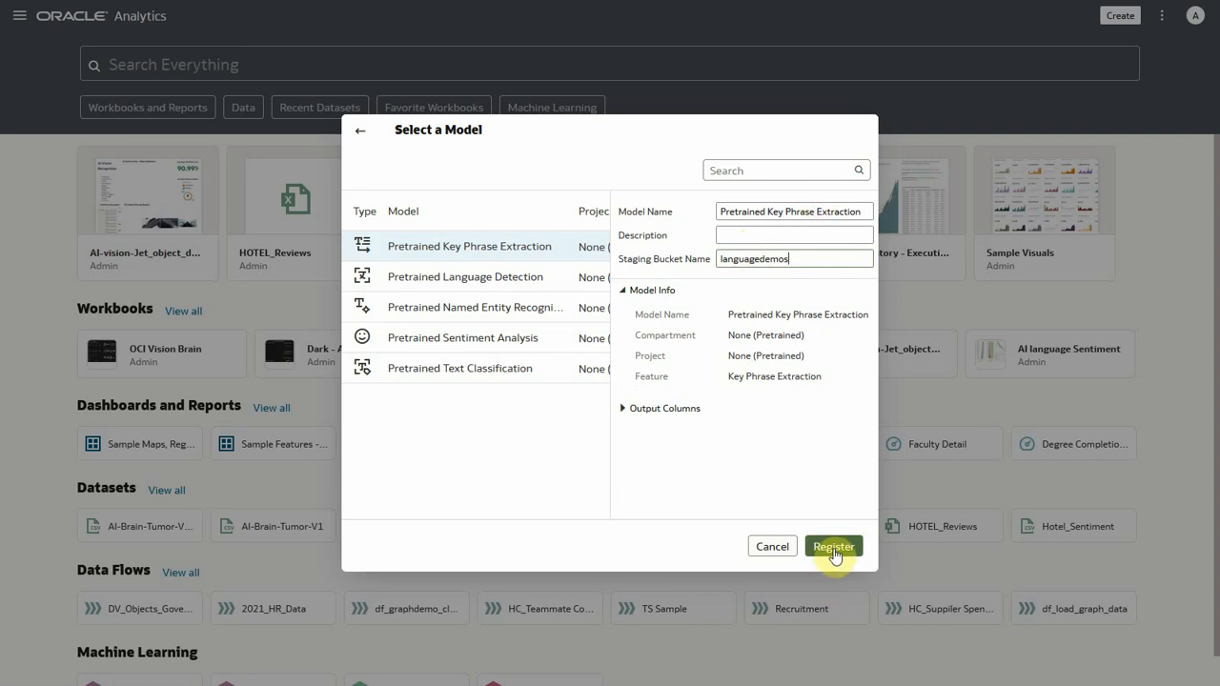
click(831, 545)
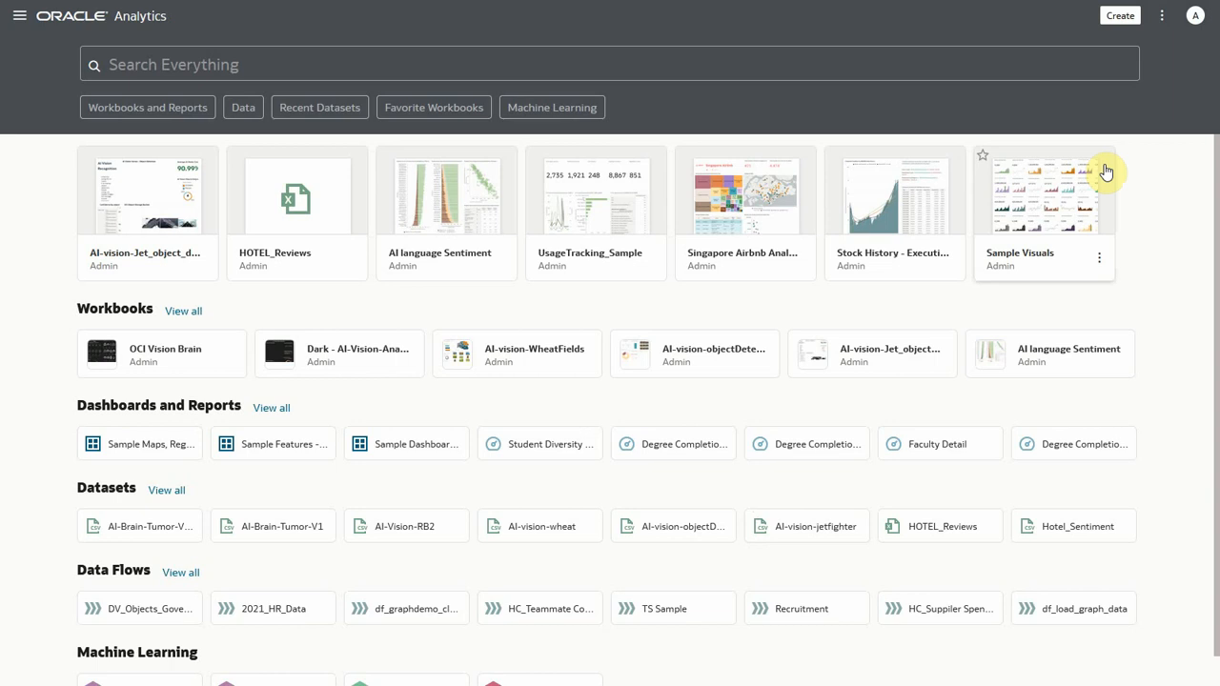
- Register Pretrained Language Detection from AI-LanguageDemo with staging bucket languagedemos
click(1161, 15)
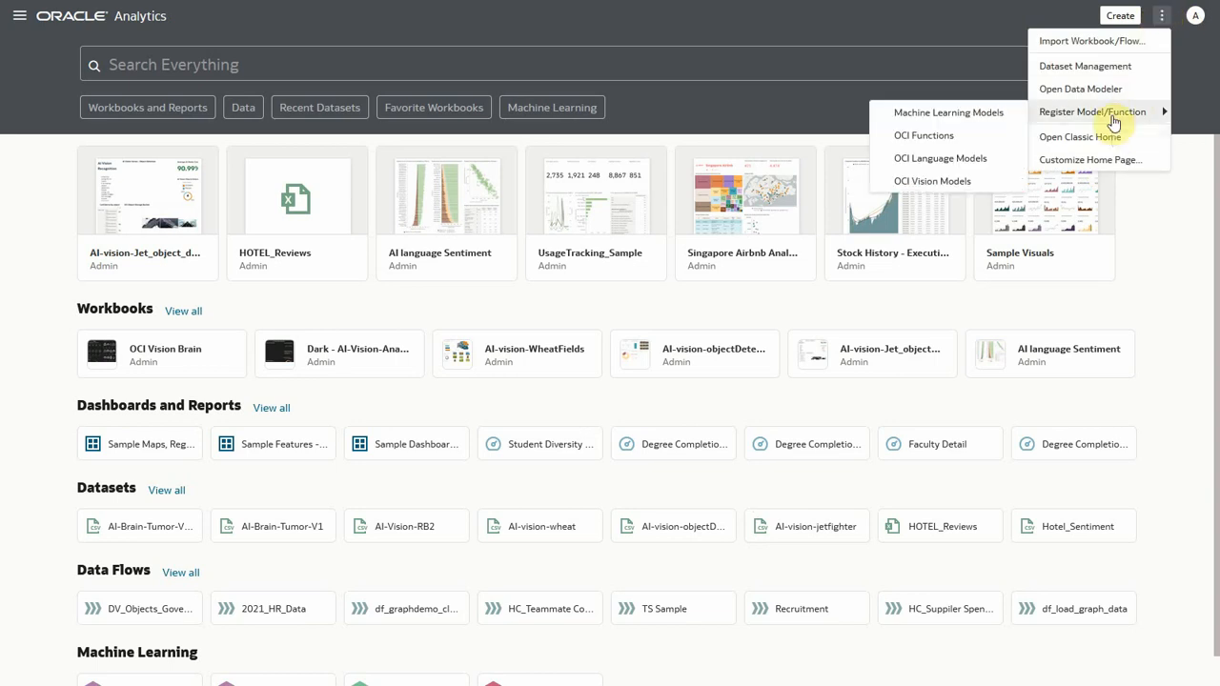
mouse_move(968, 159)
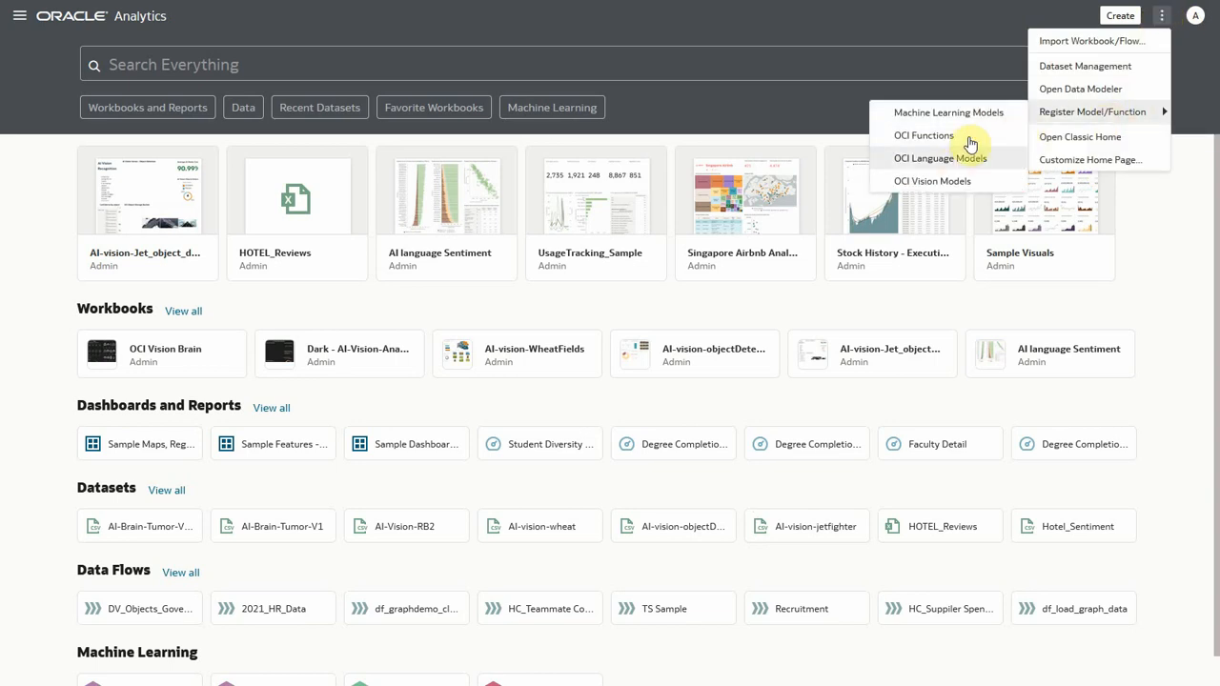
click(945, 158)
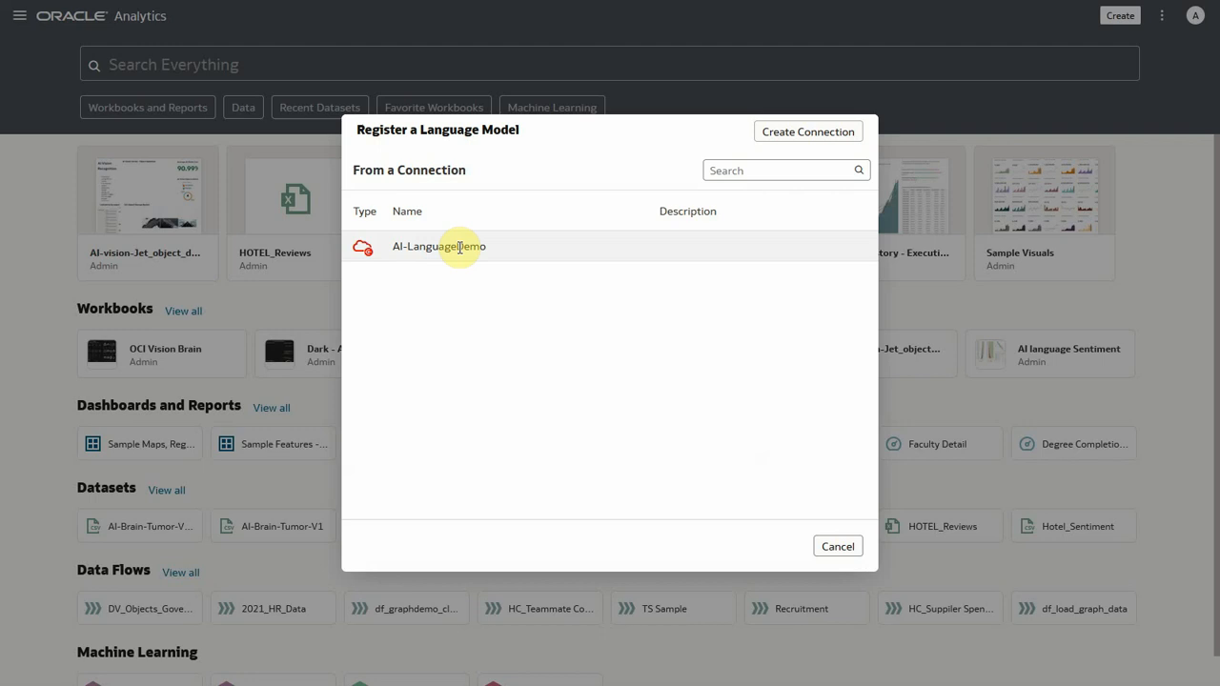
mouse_move(446, 251)
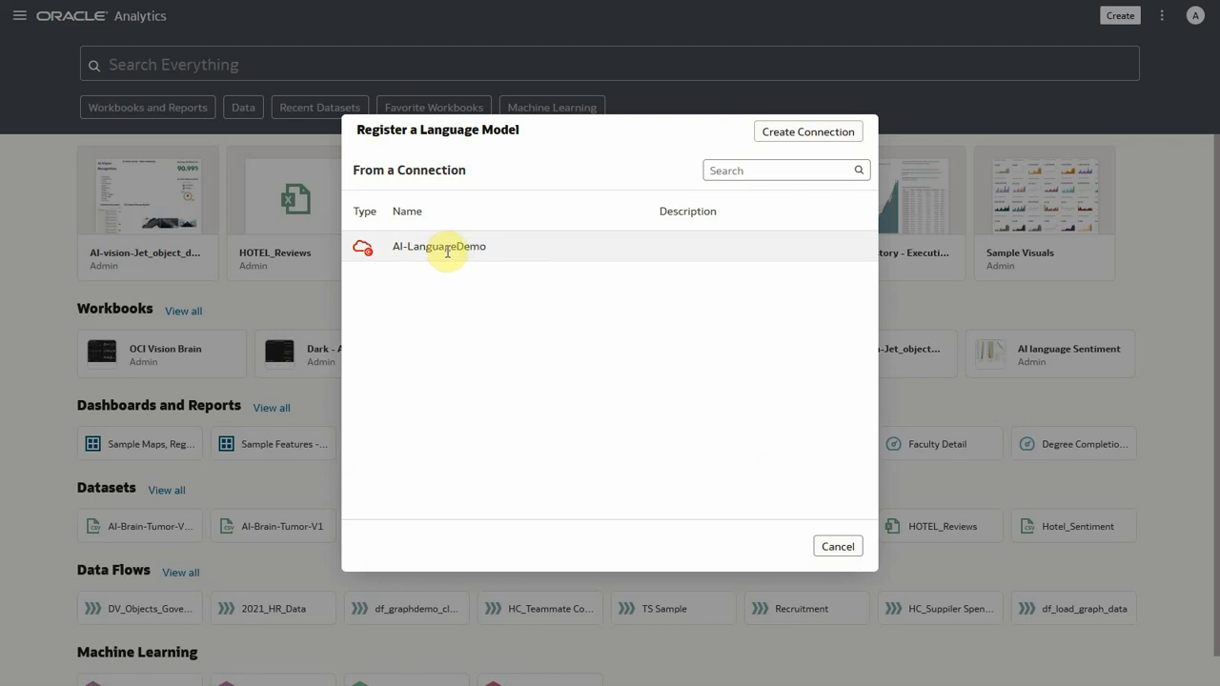
click(438, 246)
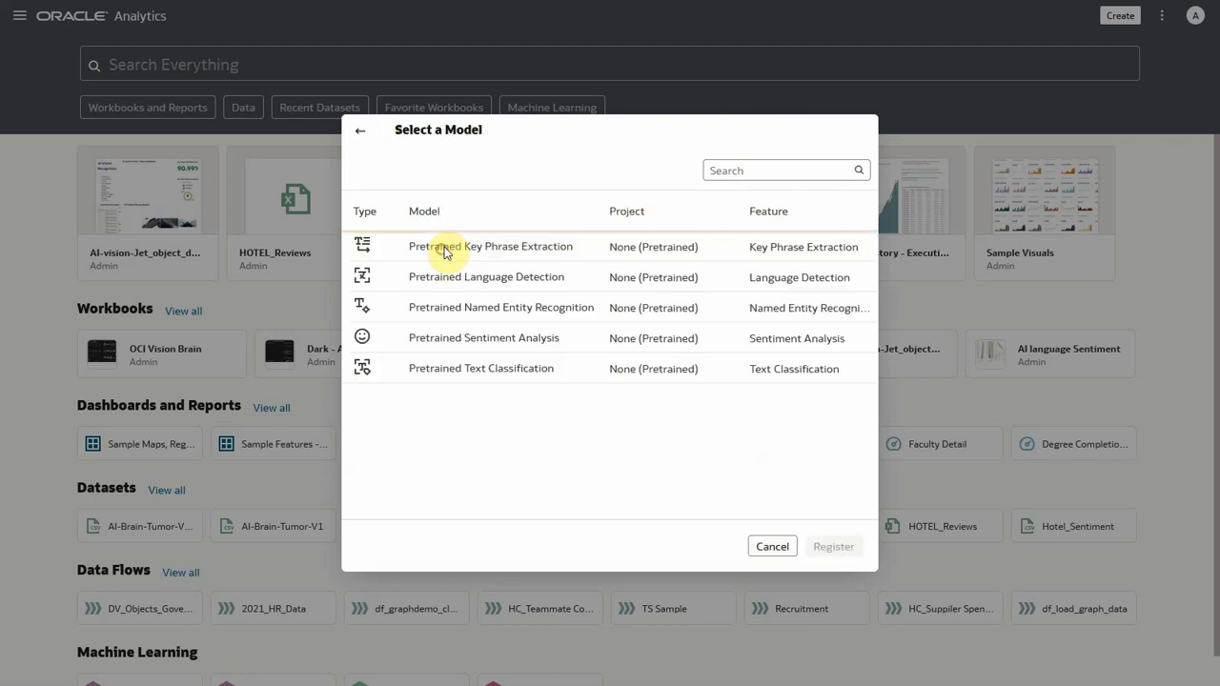
click(484, 276)
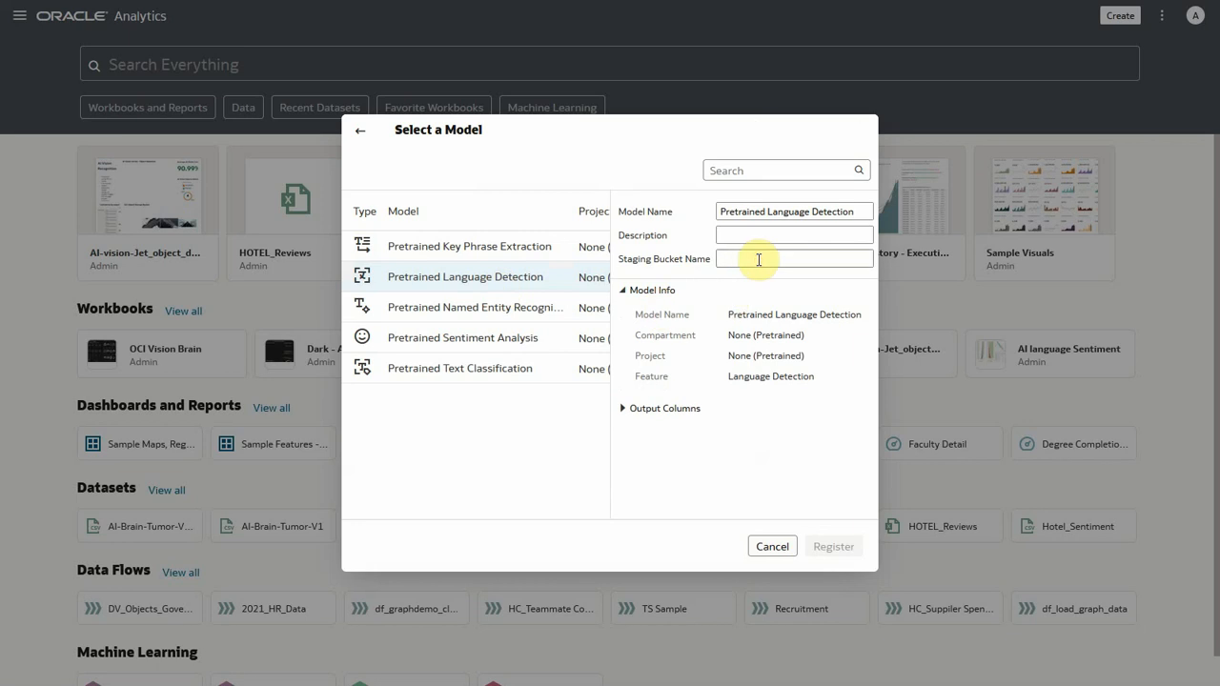
text(languagedemos)
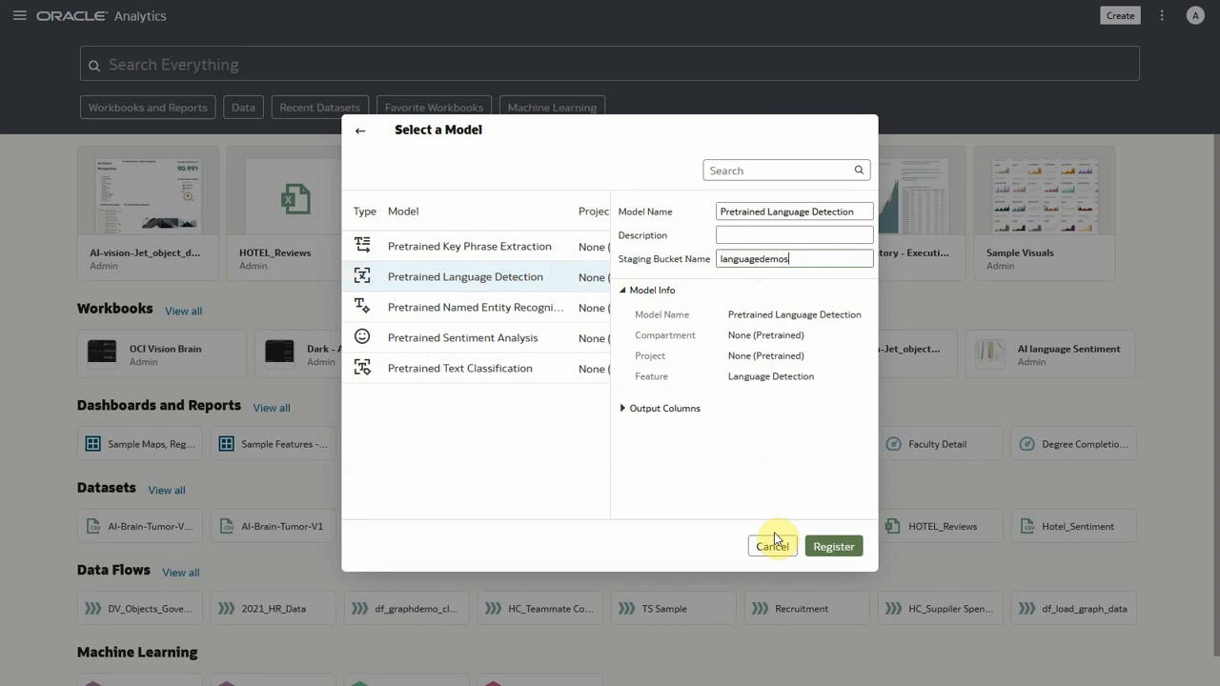
mouse_move(838, 551)
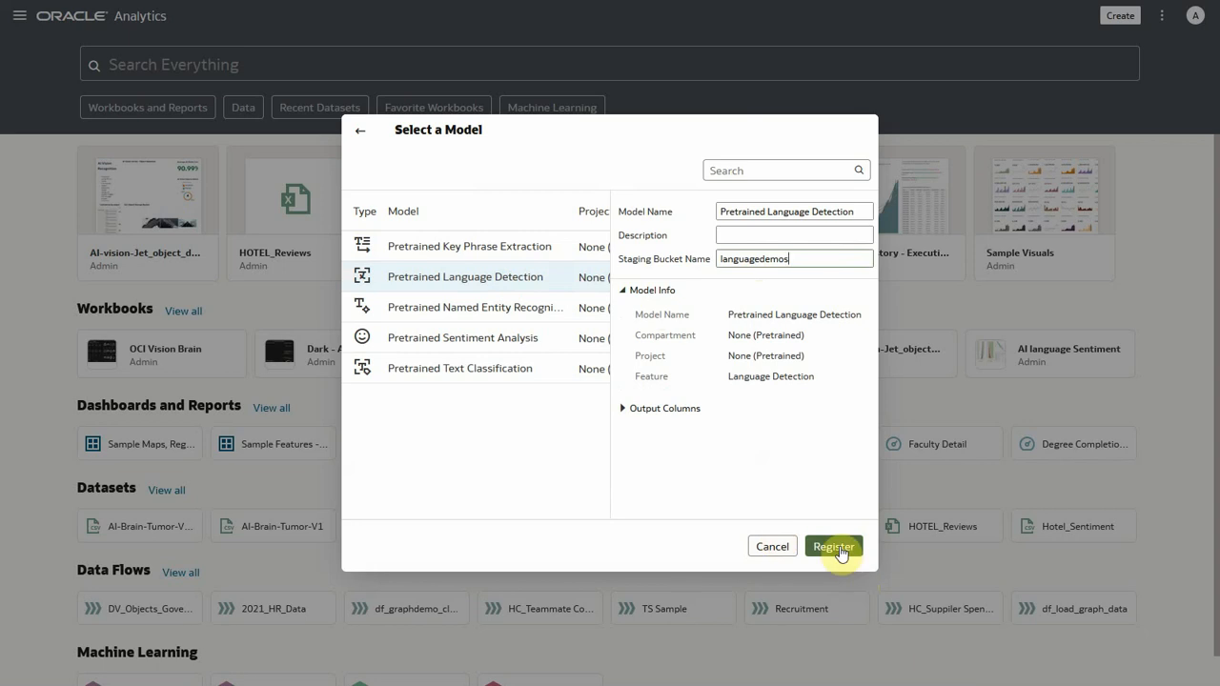
click(833, 545)
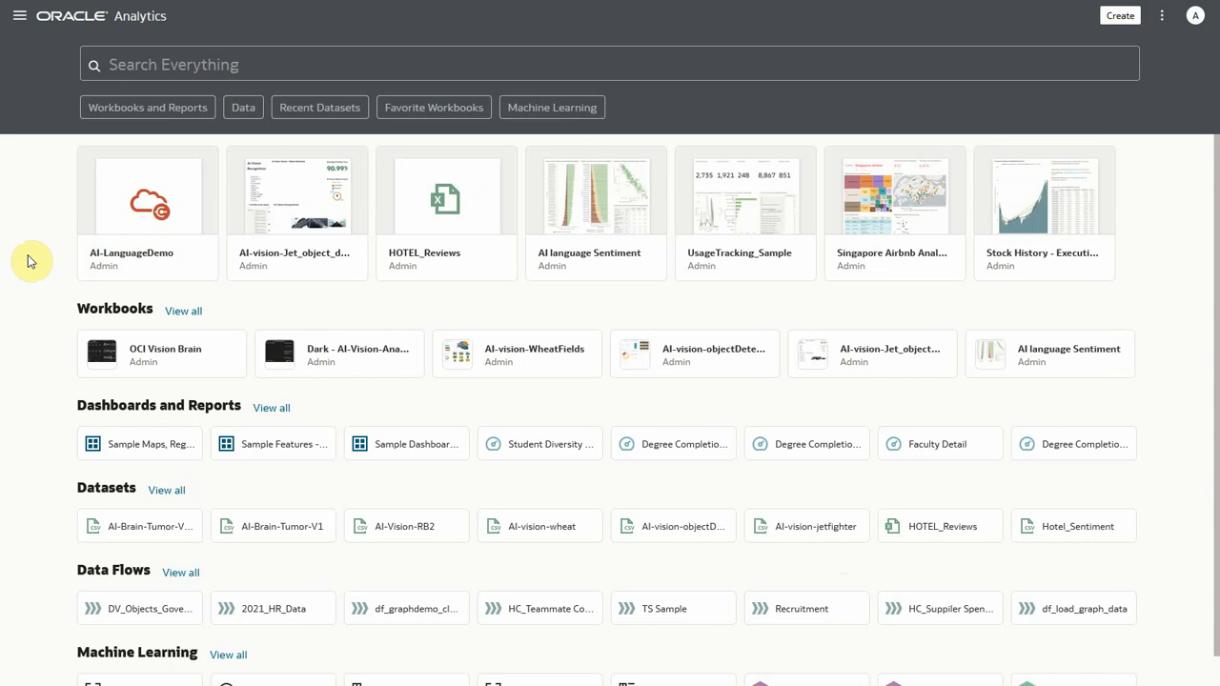
- Go to Machine Learning and show the actions for the Pretrained Text Classification model
click(19, 15)
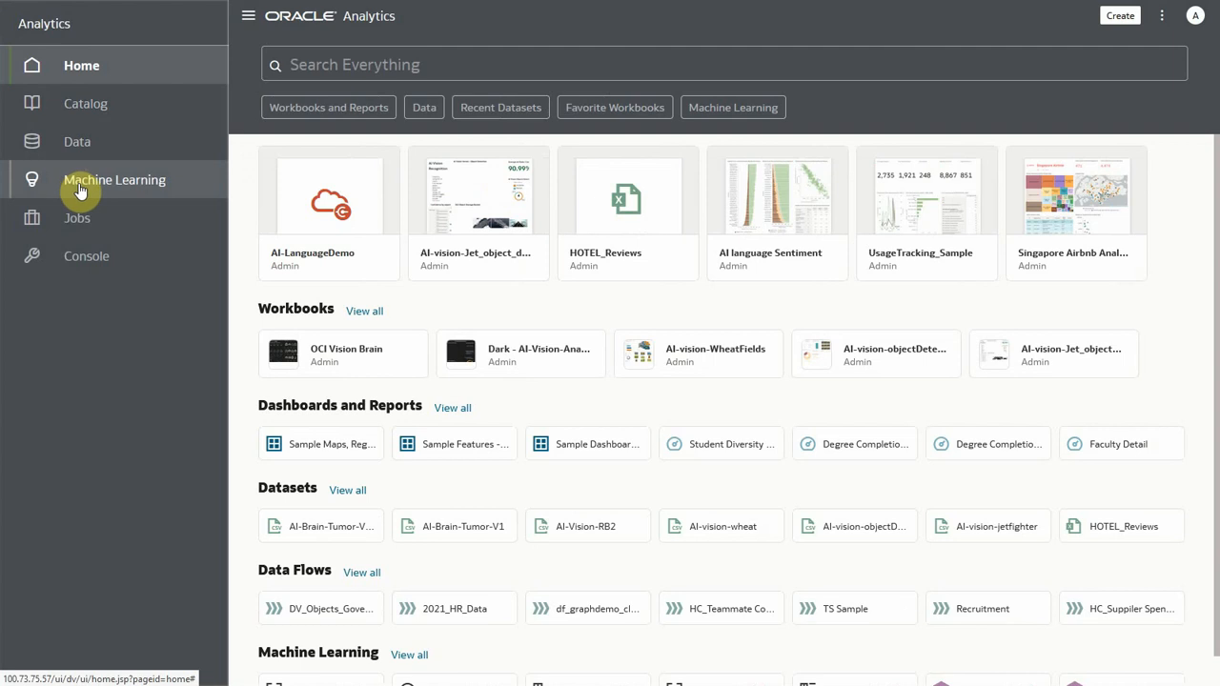
click(114, 179)
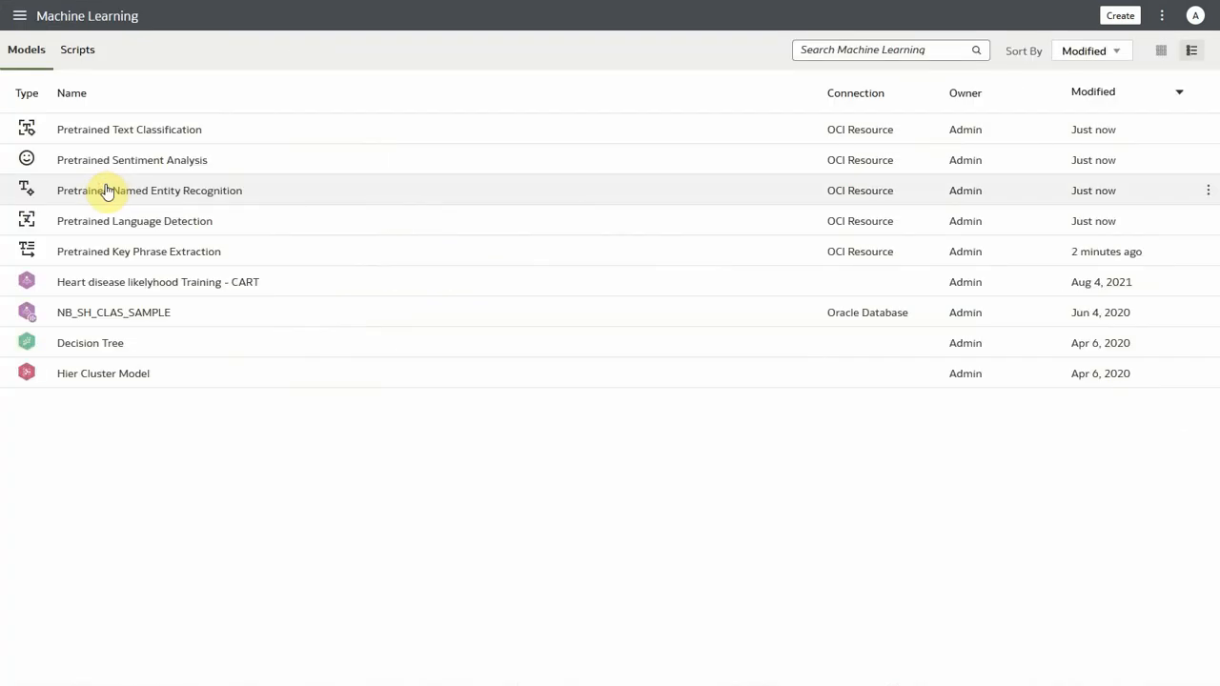
mouse_move(278, 145)
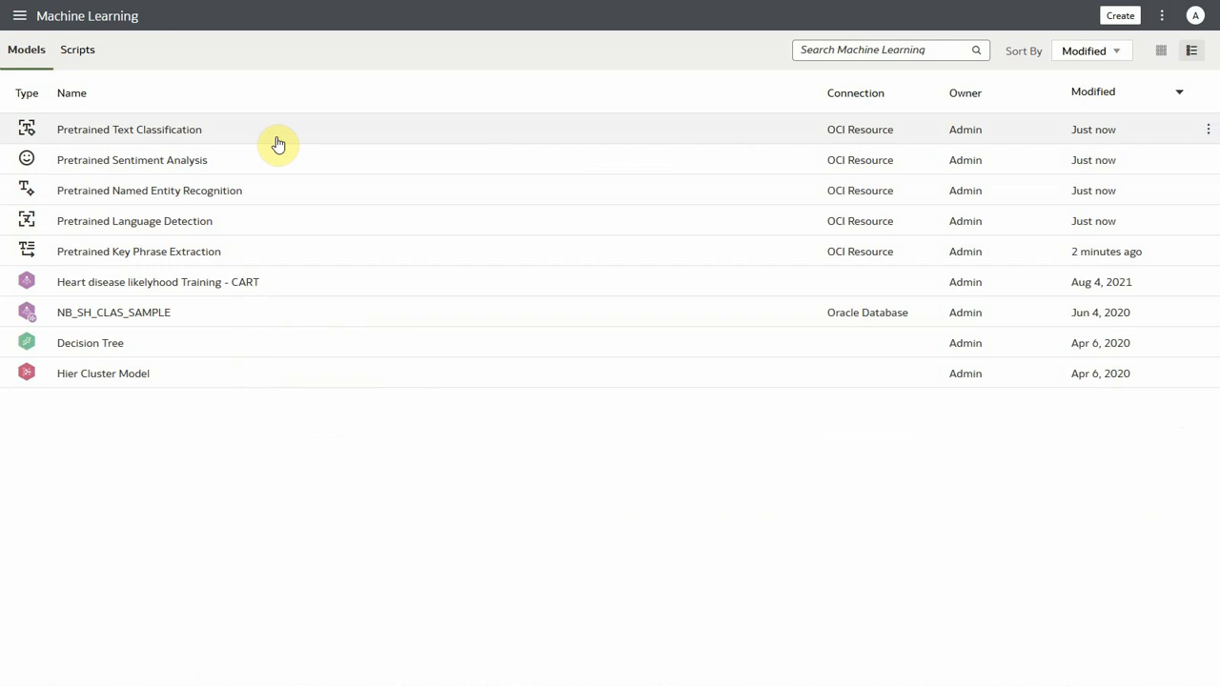
mouse_move(289, 141)
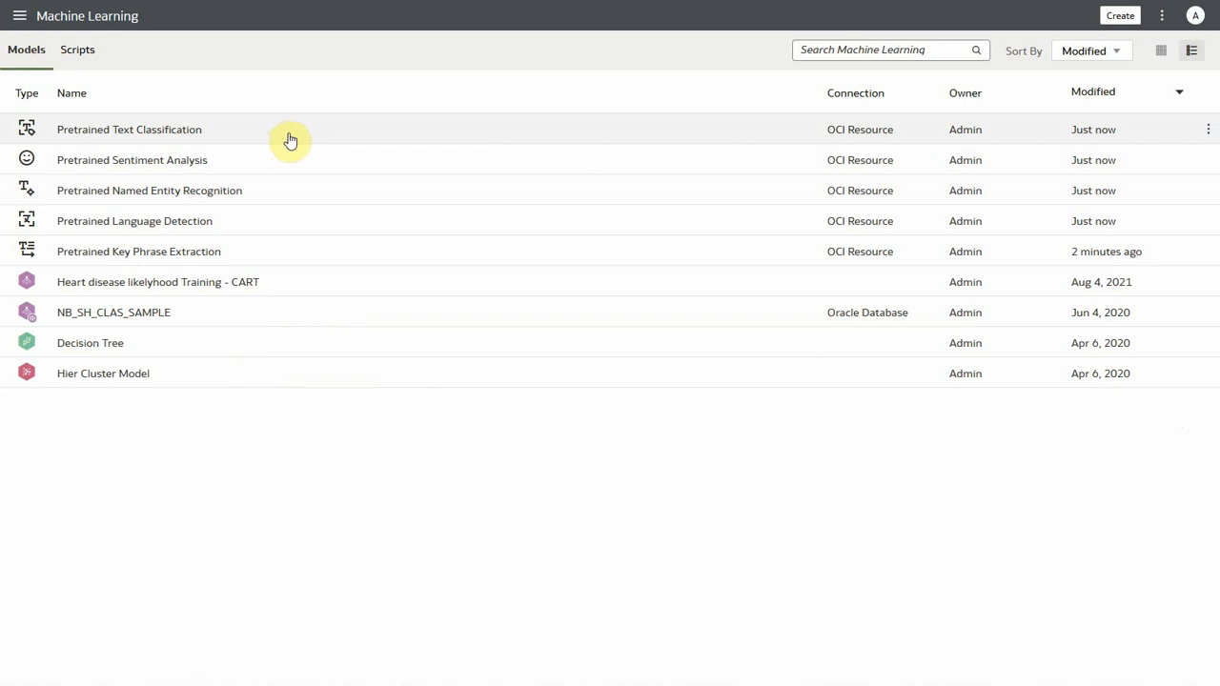
mouse_move(1208, 138)
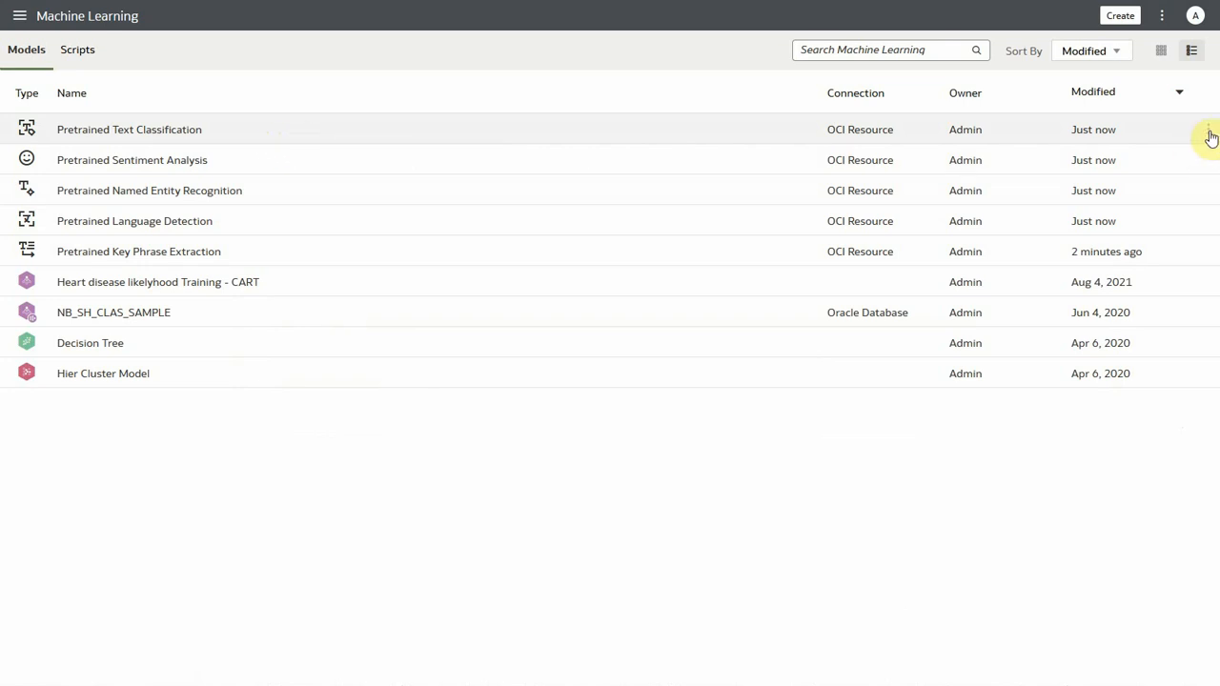
click(1208, 129)
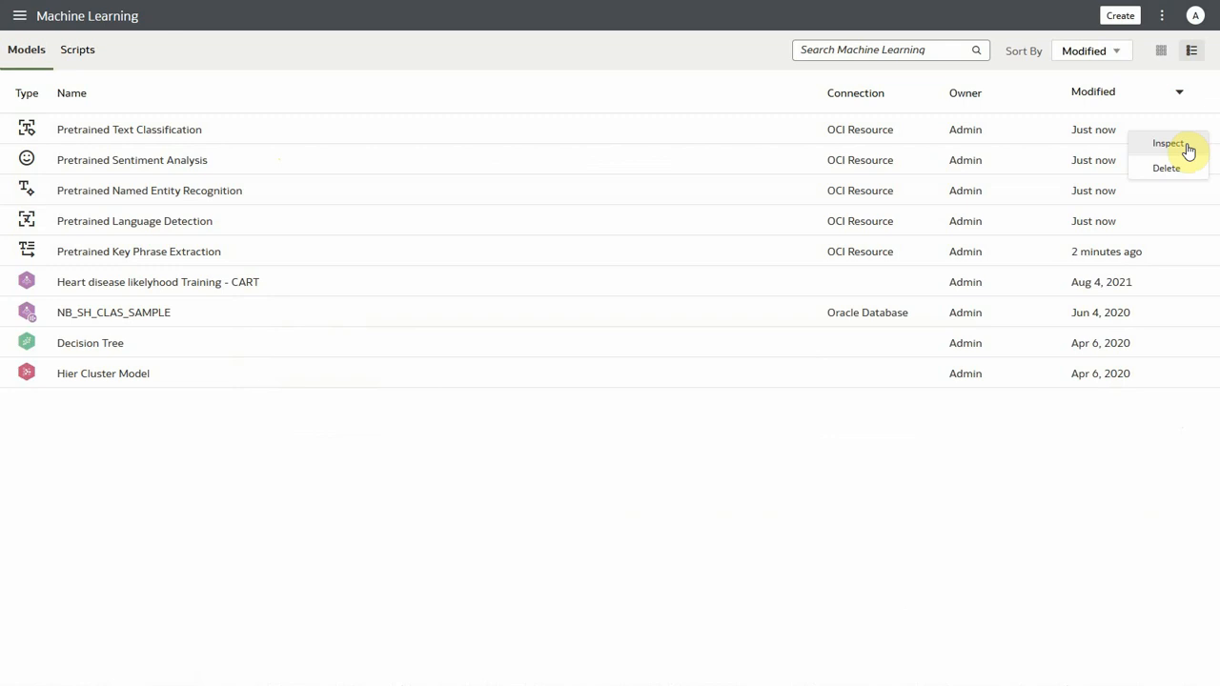
- Inspect the Pretrained Text Classification model's properties
click(1166, 143)
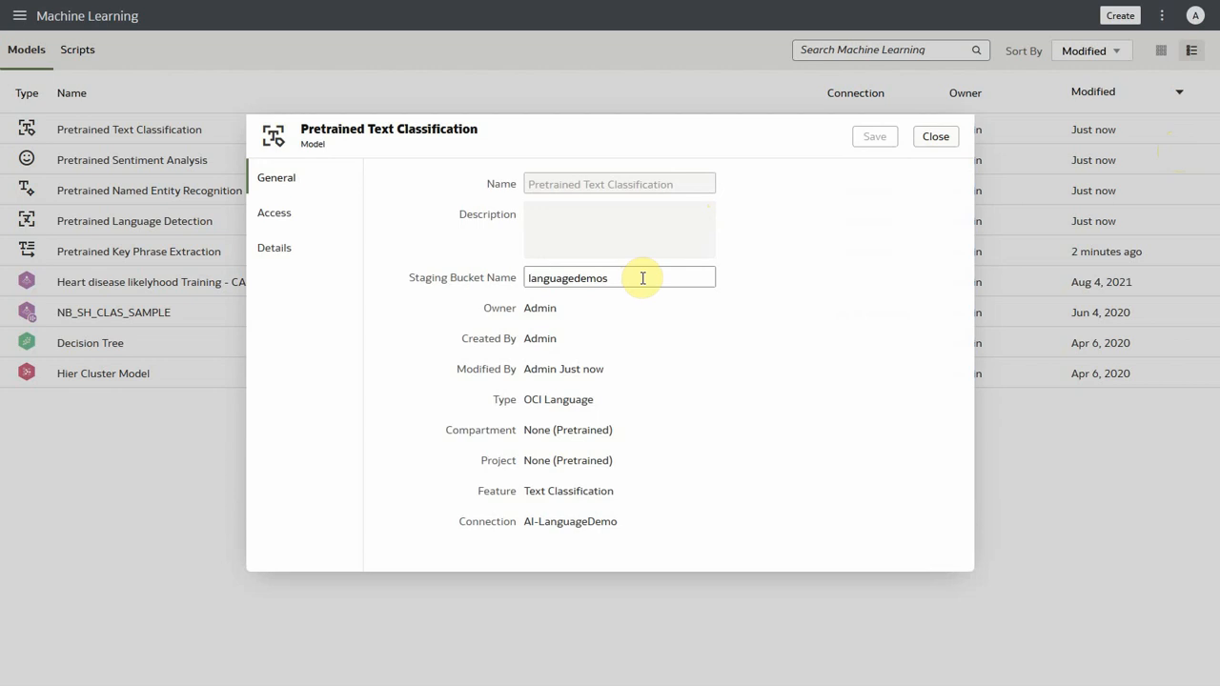
mouse_move(275, 213)
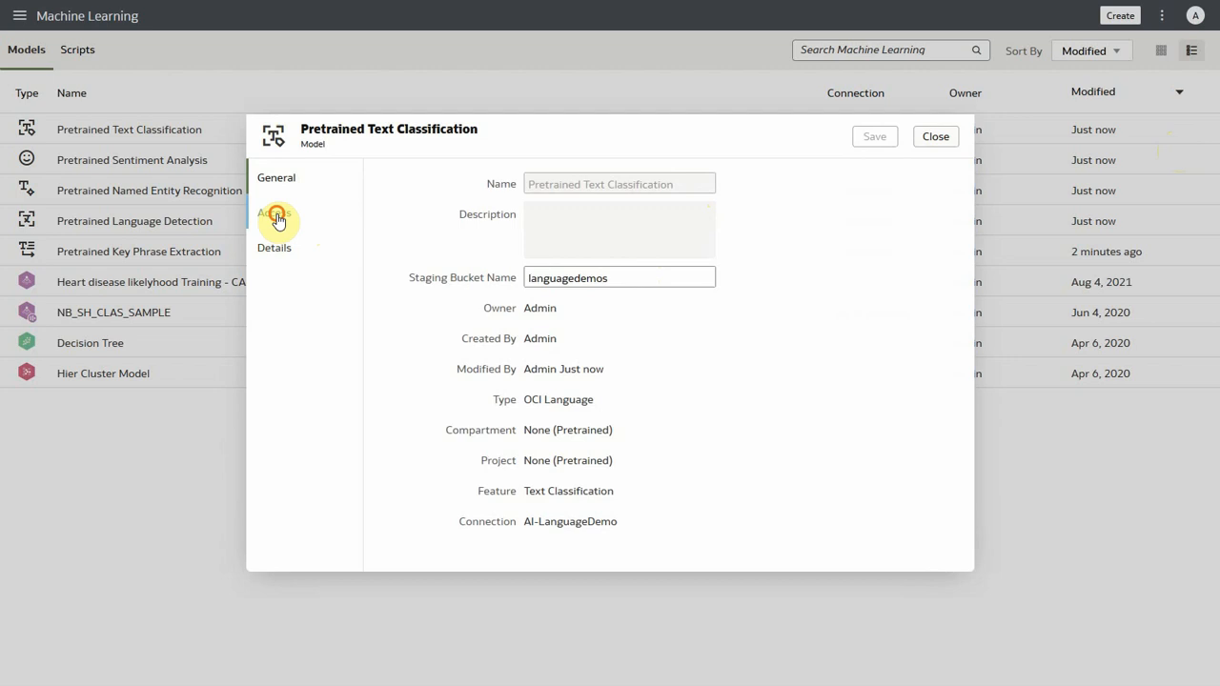
- Under Access, add the DV Content Author role with Read-Write permission and close the properties
click(275, 214)
text(dv)
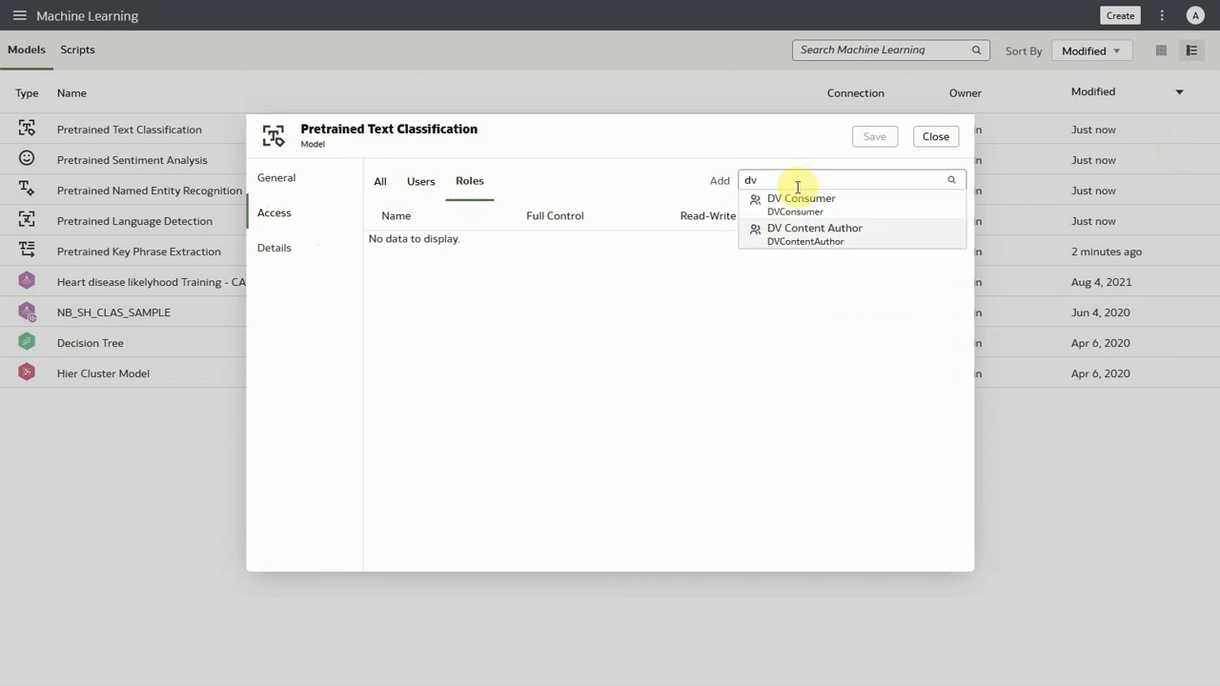
click(813, 233)
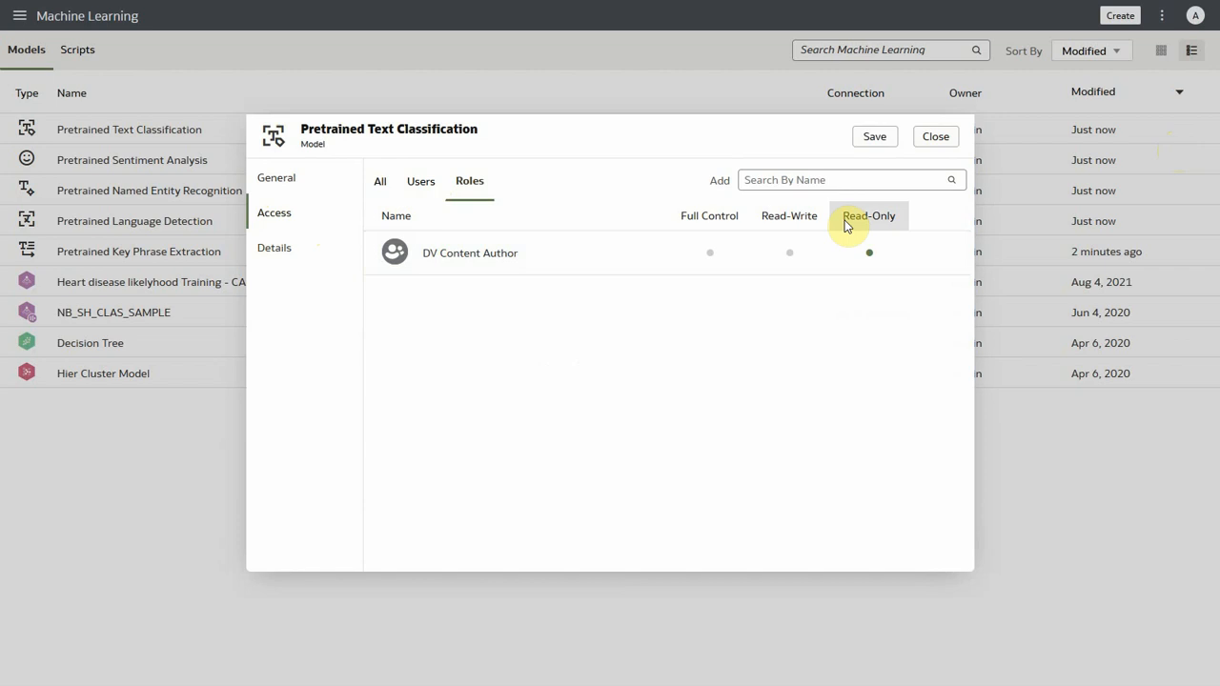
click(789, 252)
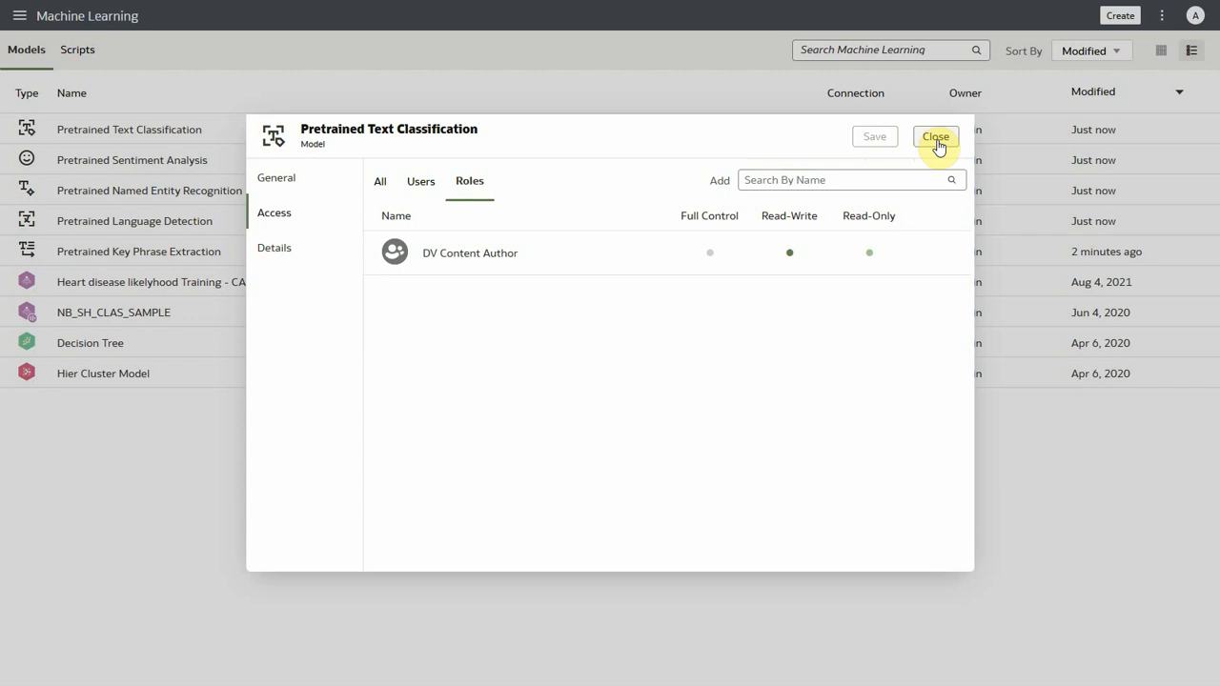
click(934, 137)
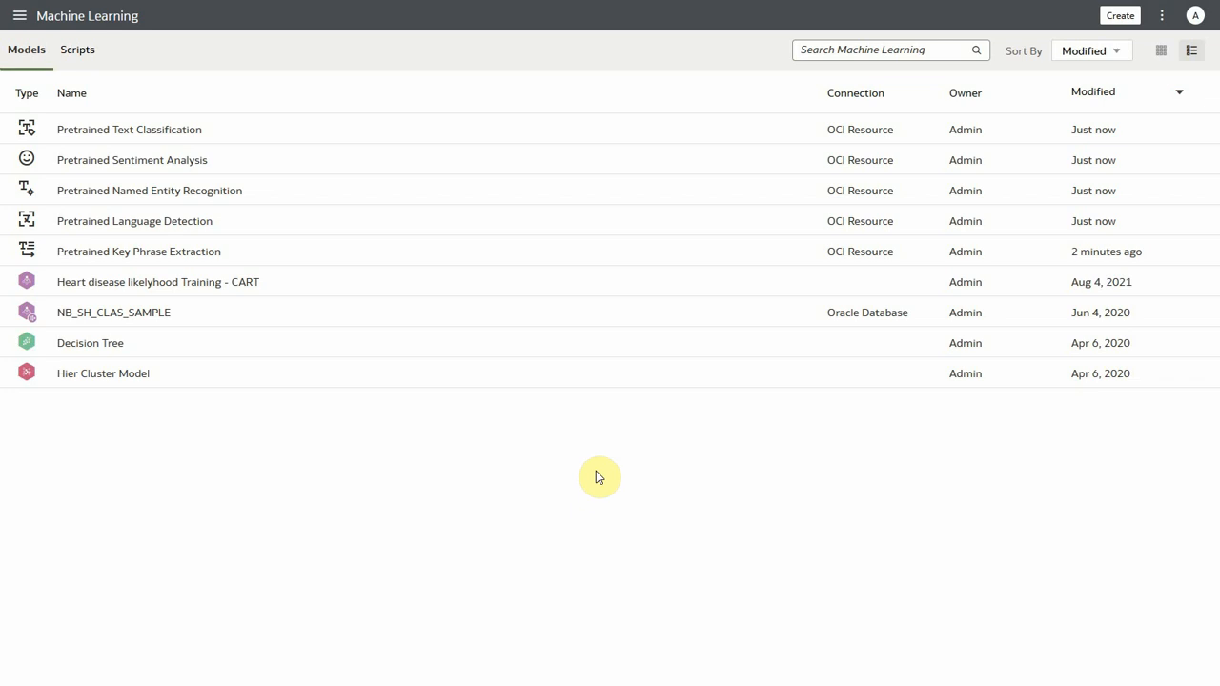
mouse_move(610, 473)
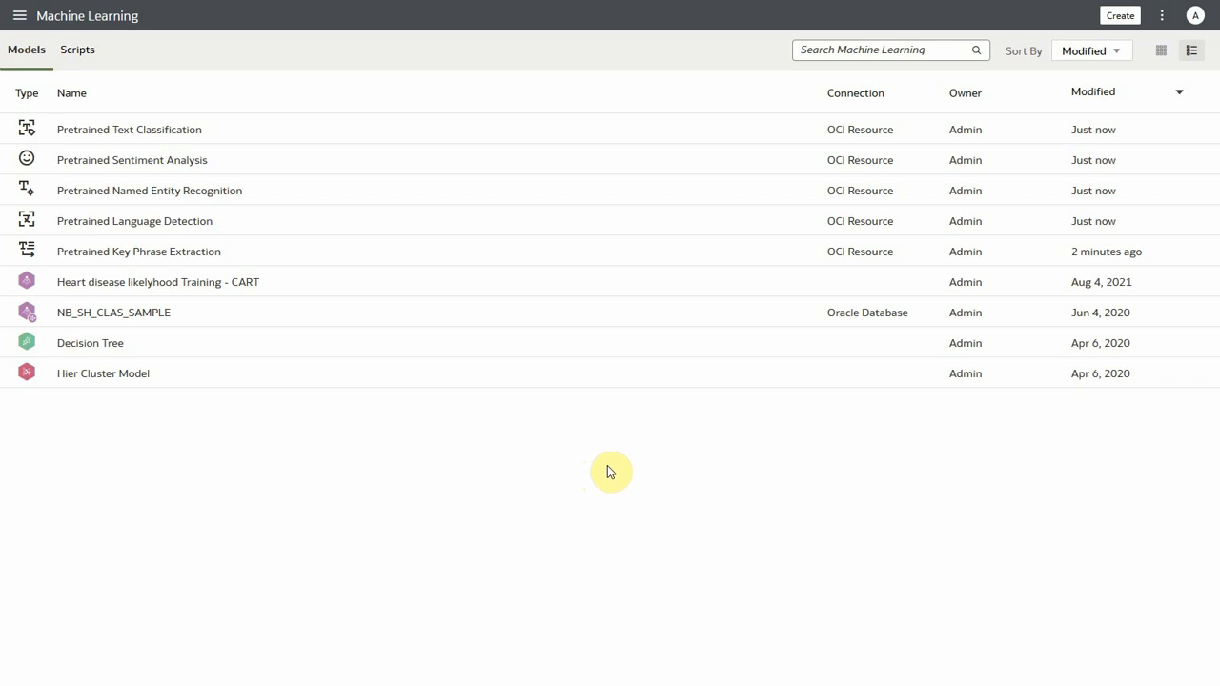